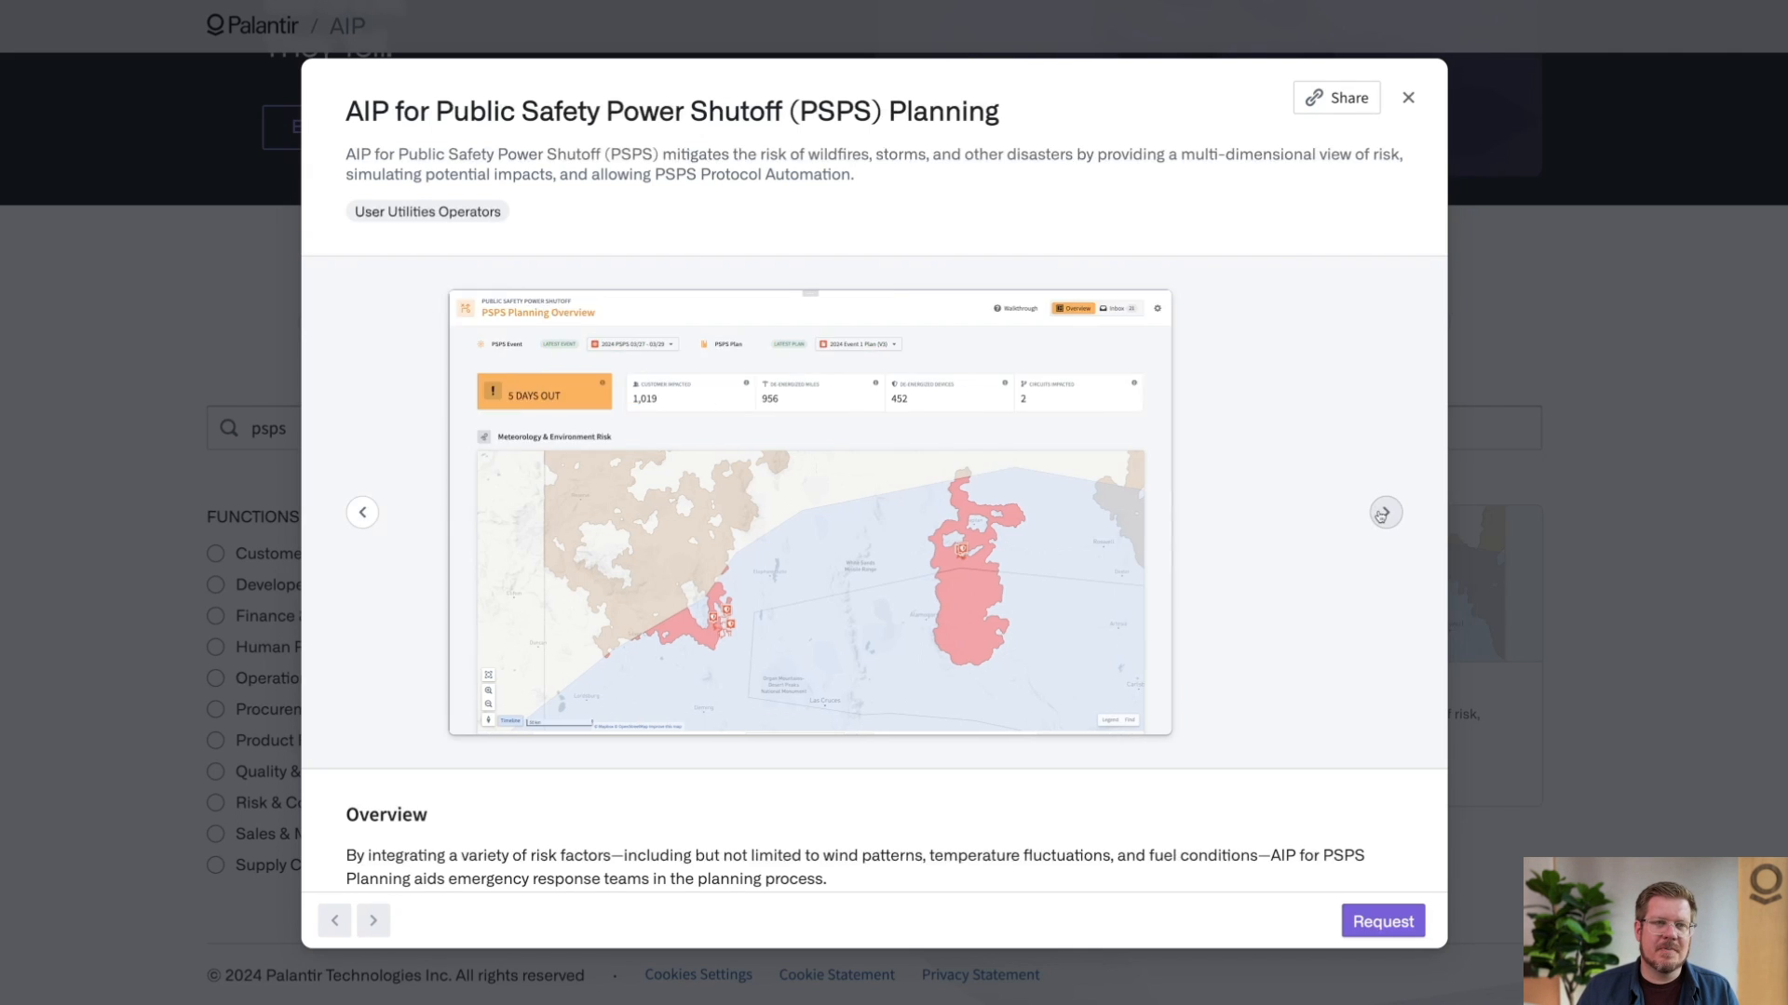
Step: View the inbox screenshot, then scroll down to the Overview and Key Features
left_click(1384, 512)
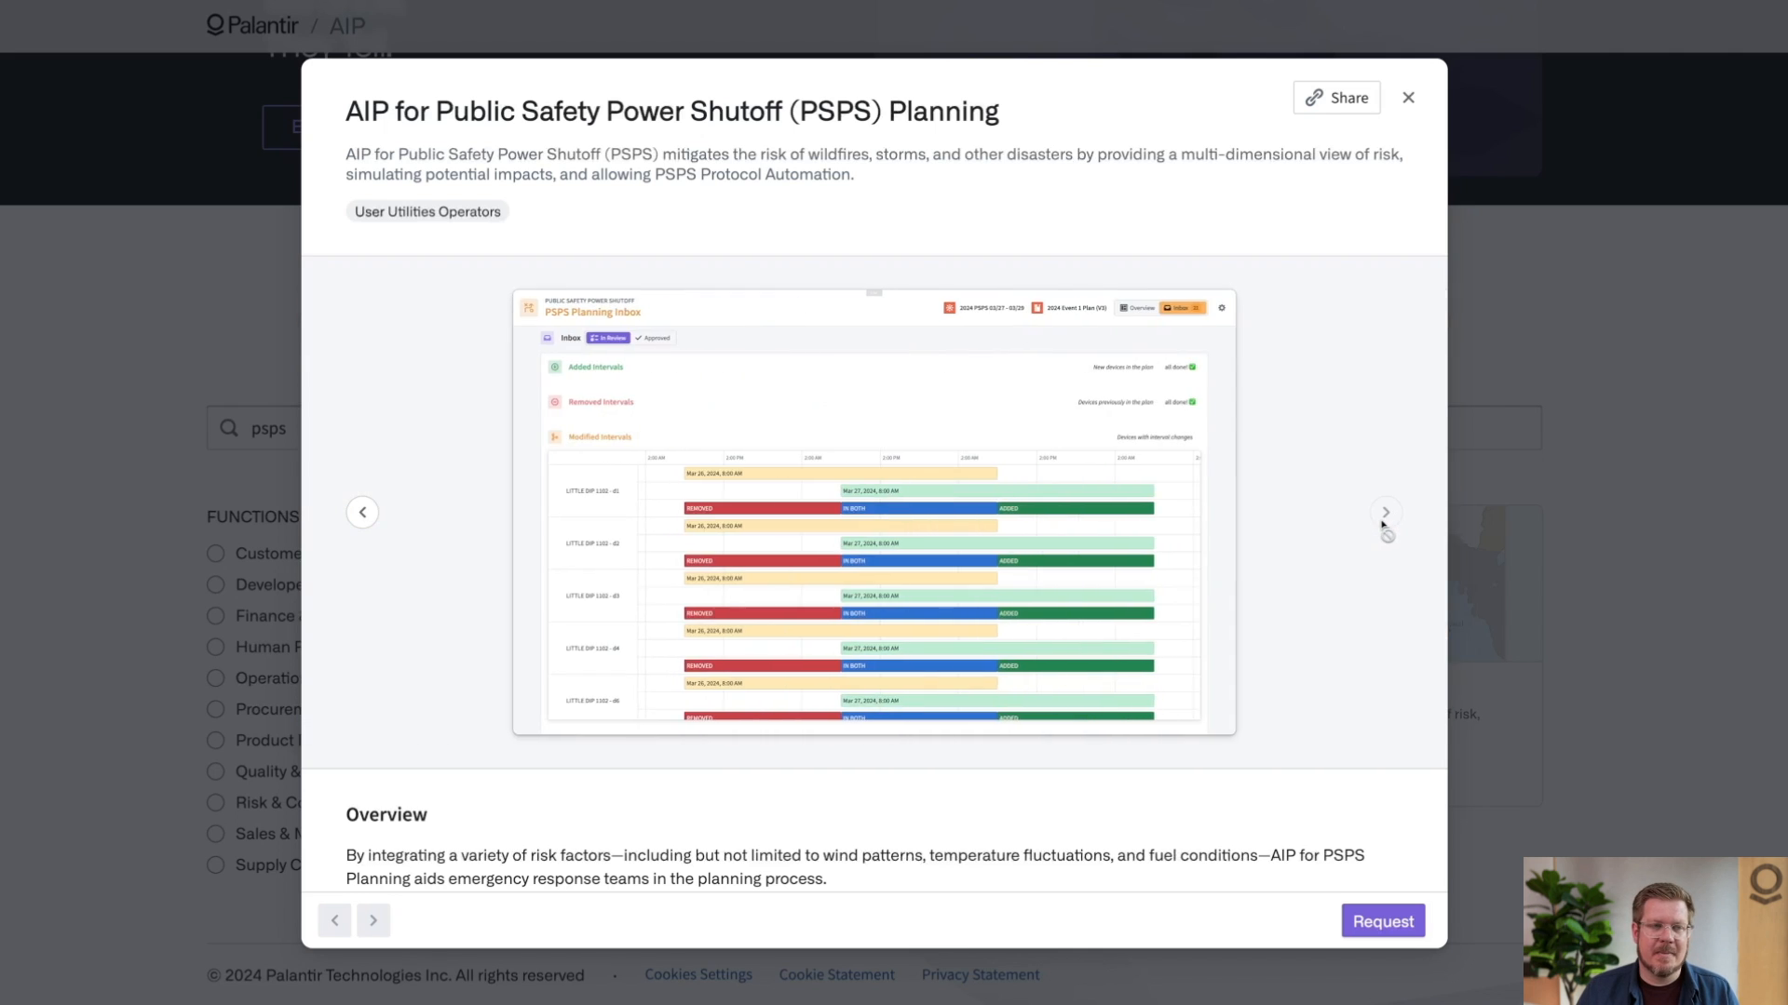
scroll("down", 3)
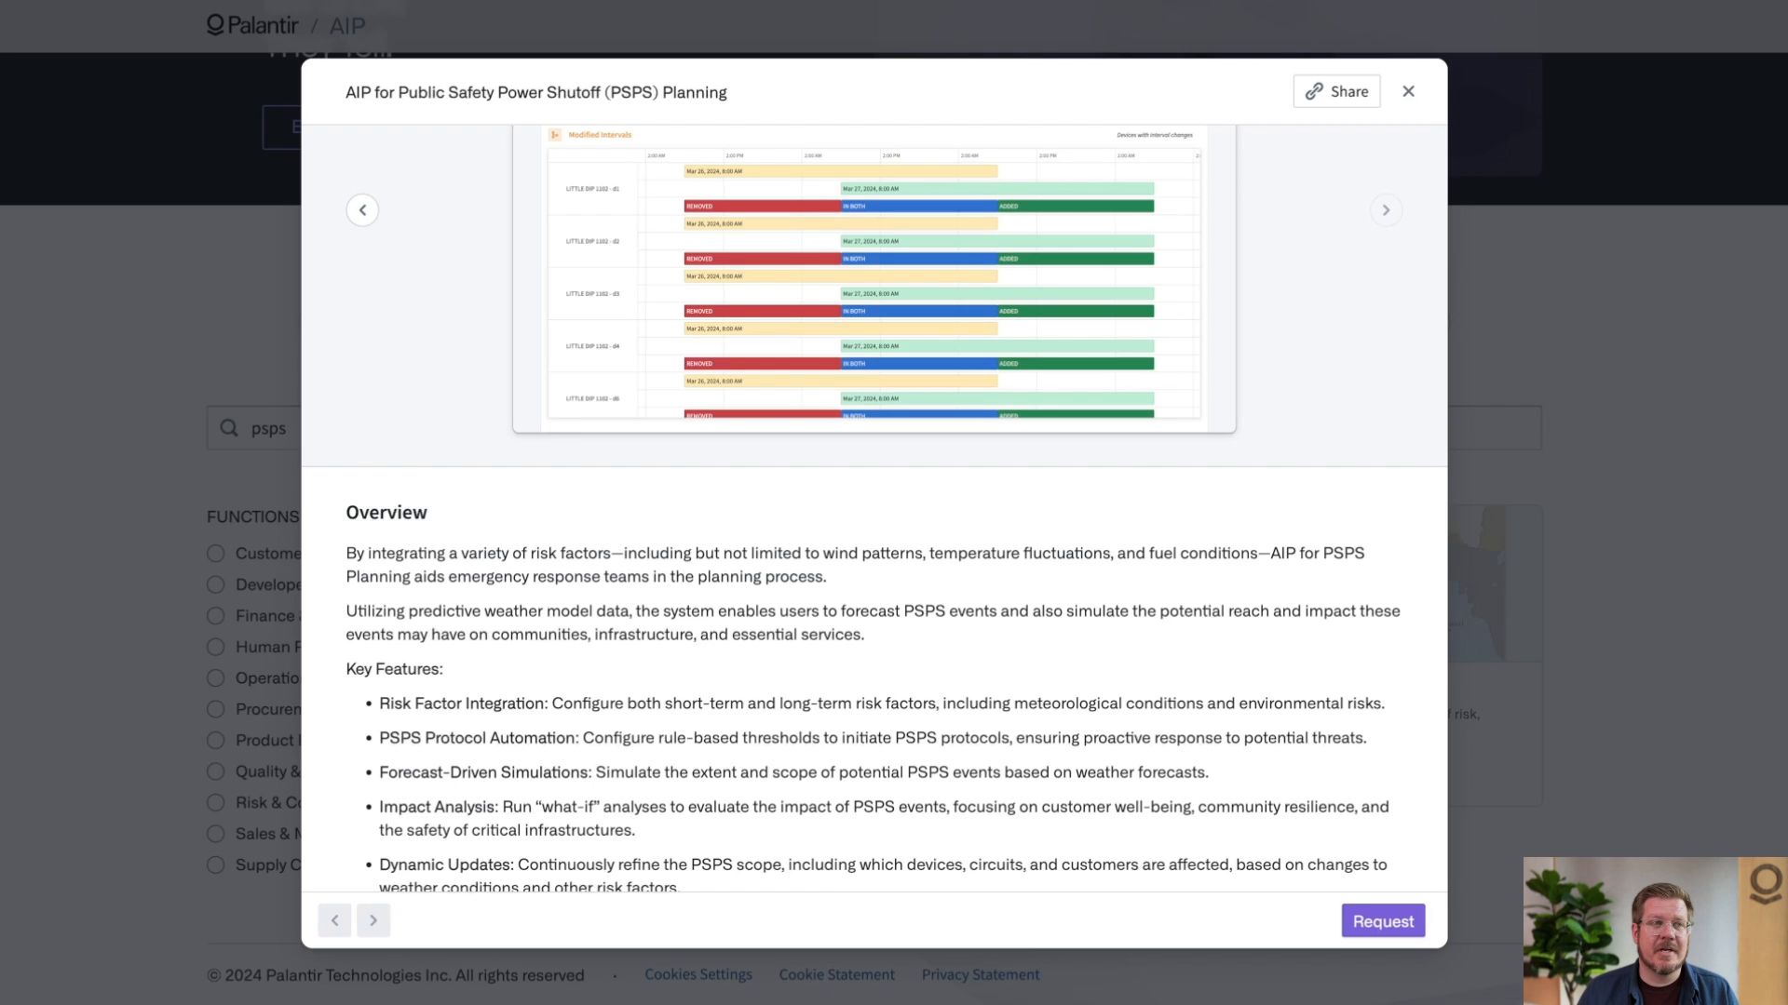
Step: Launch the live PSPS Planning Overview for the 2024 PSPS 04/06–04/08 event
left_click(1406, 91)
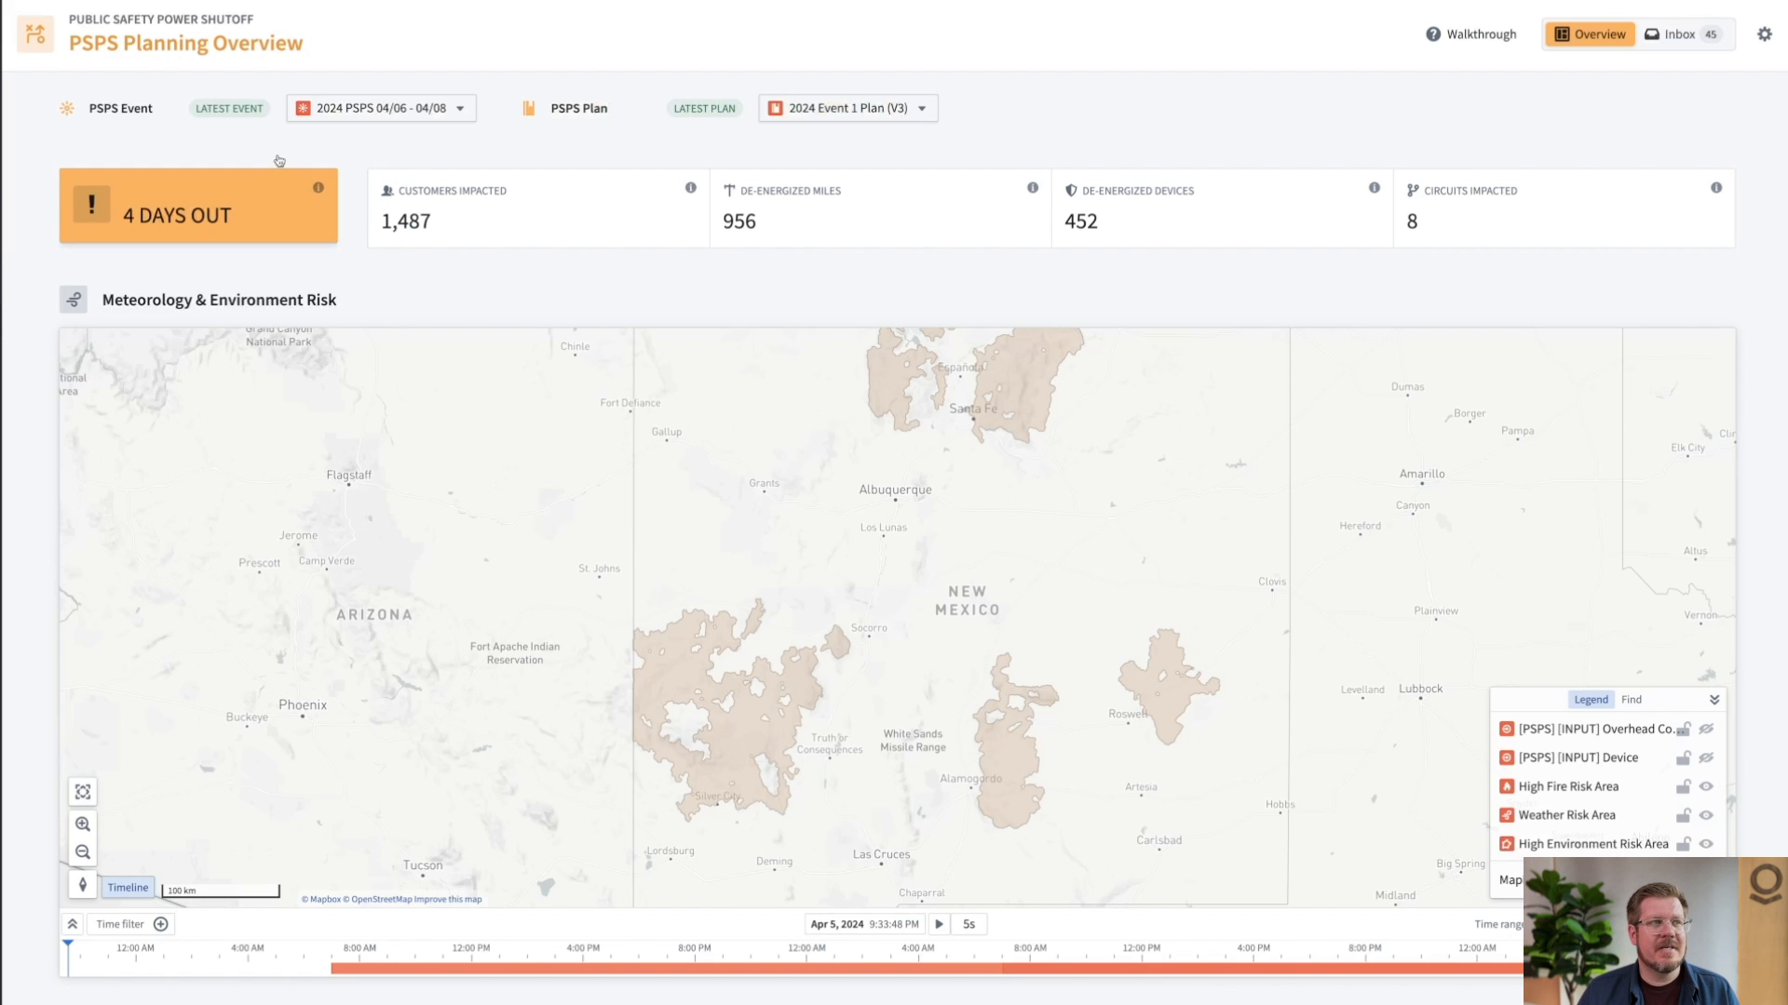
mouse_move(240, 129)
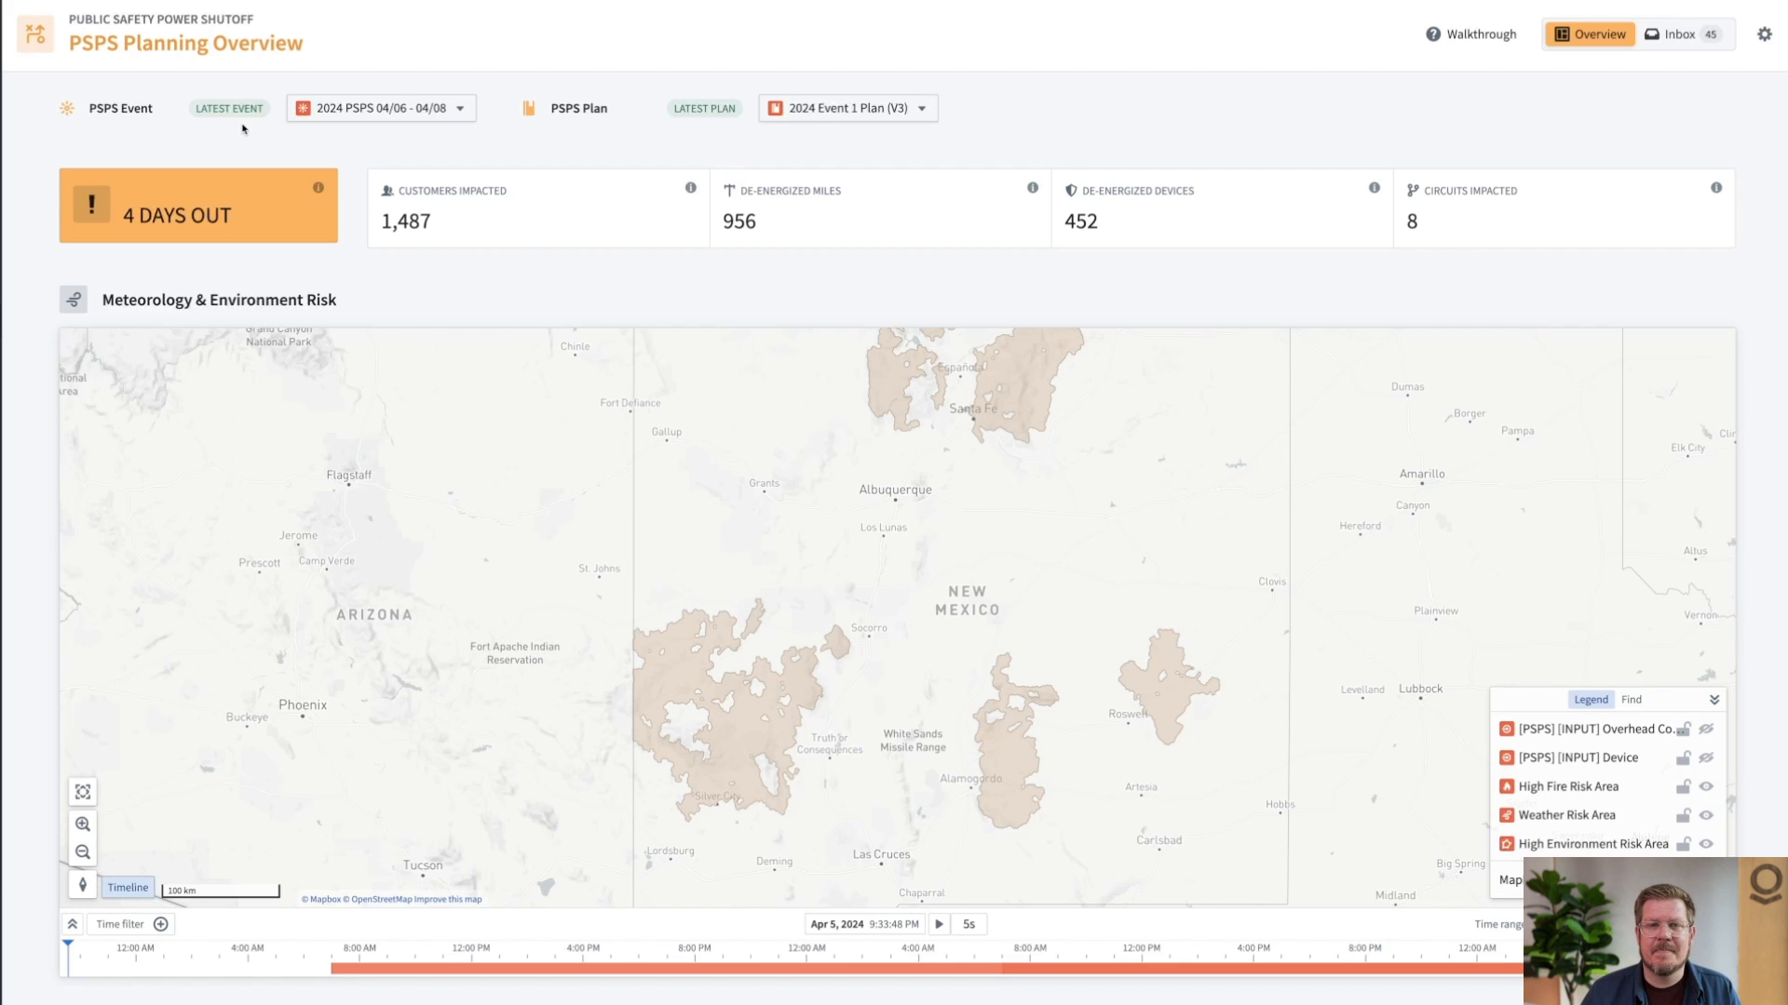
mouse_move(290, 151)
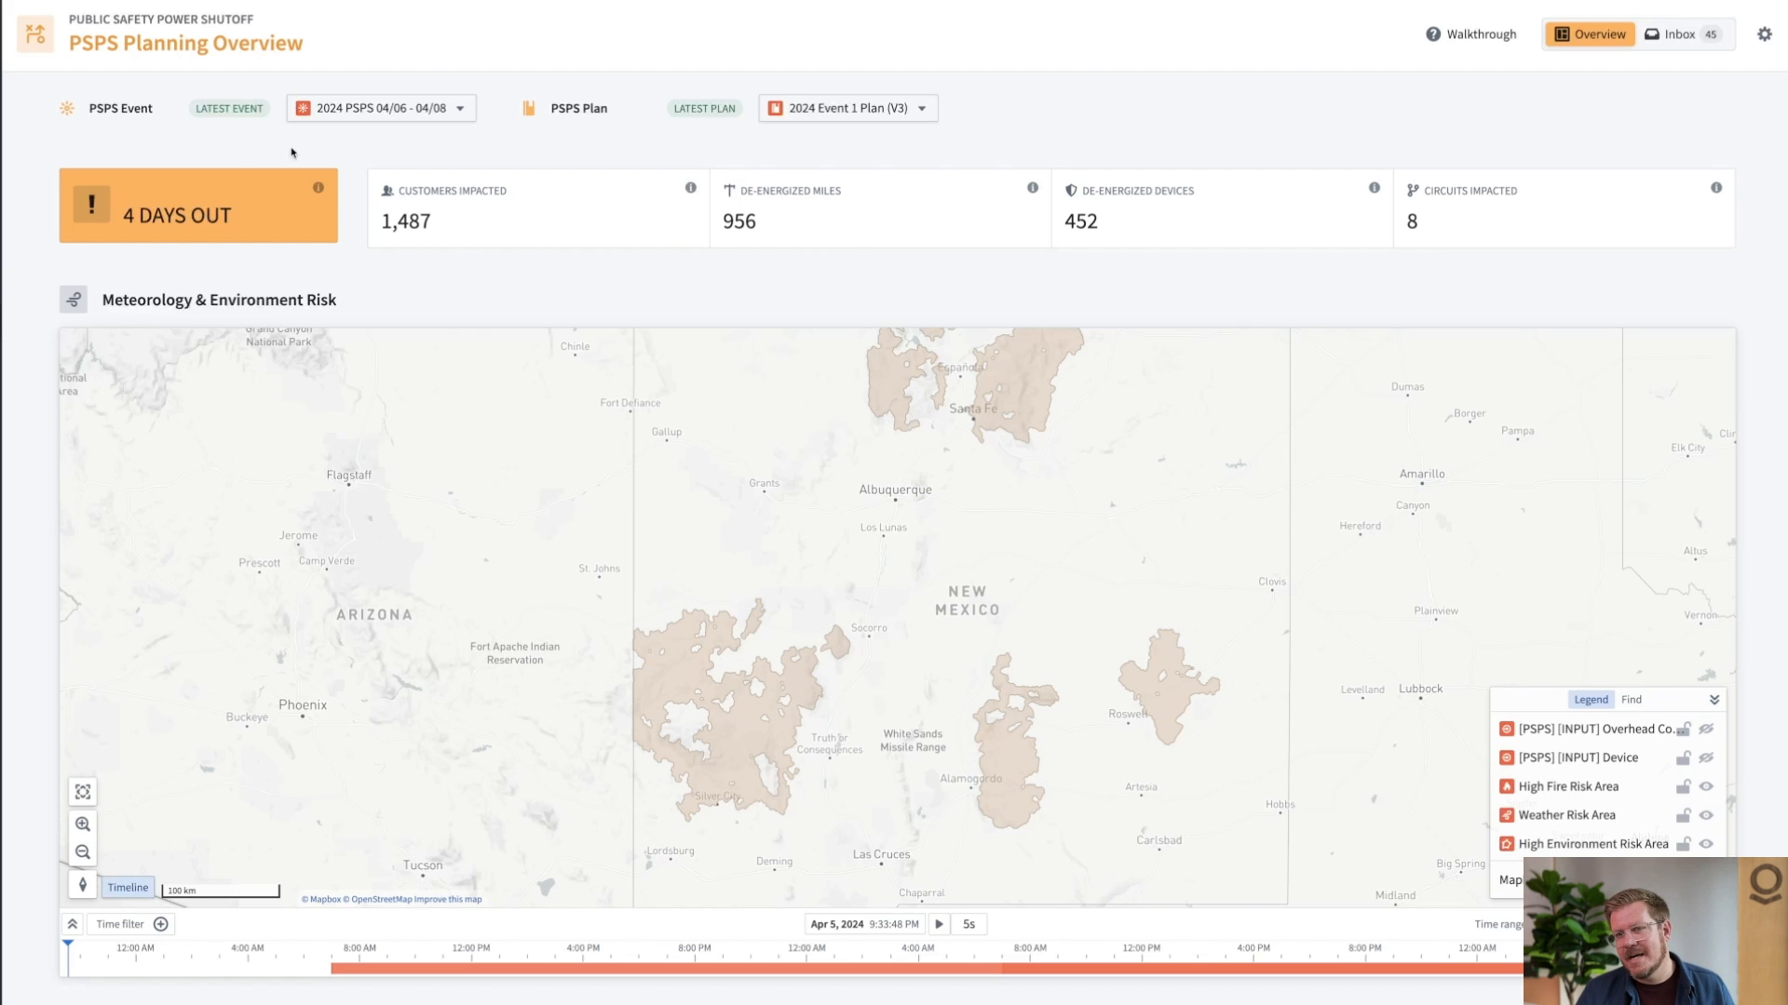
mouse_move(891, 139)
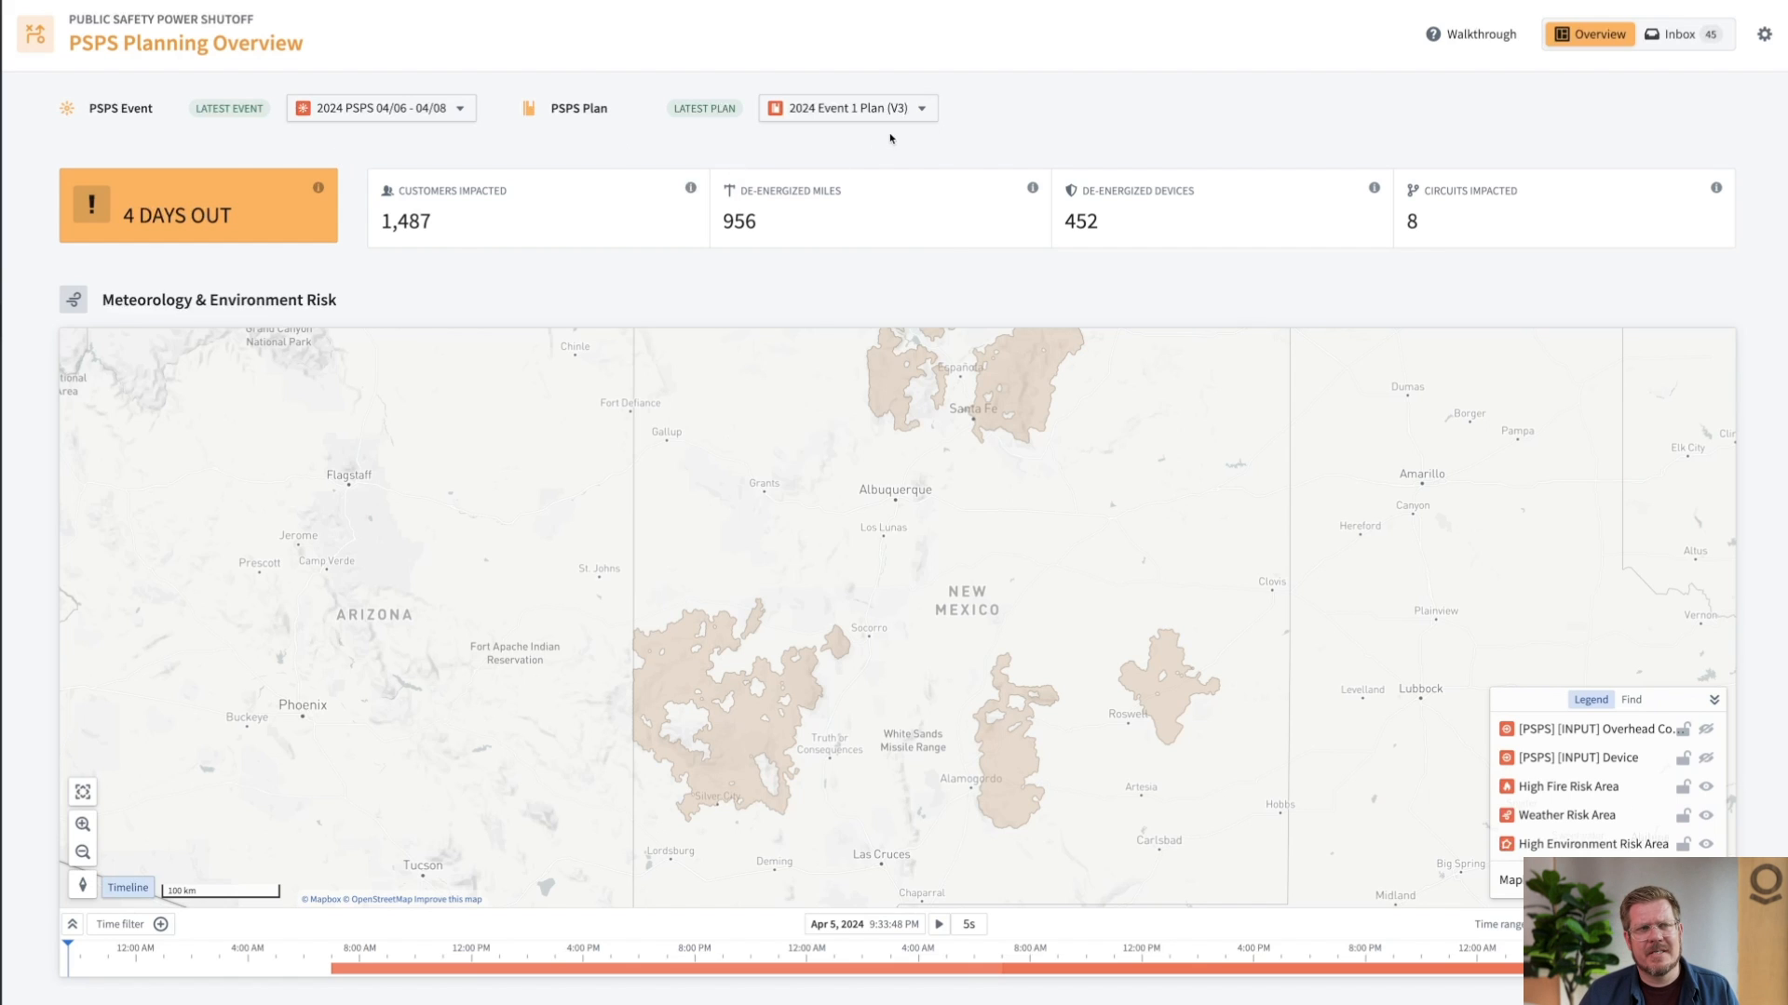
left_click(846, 107)
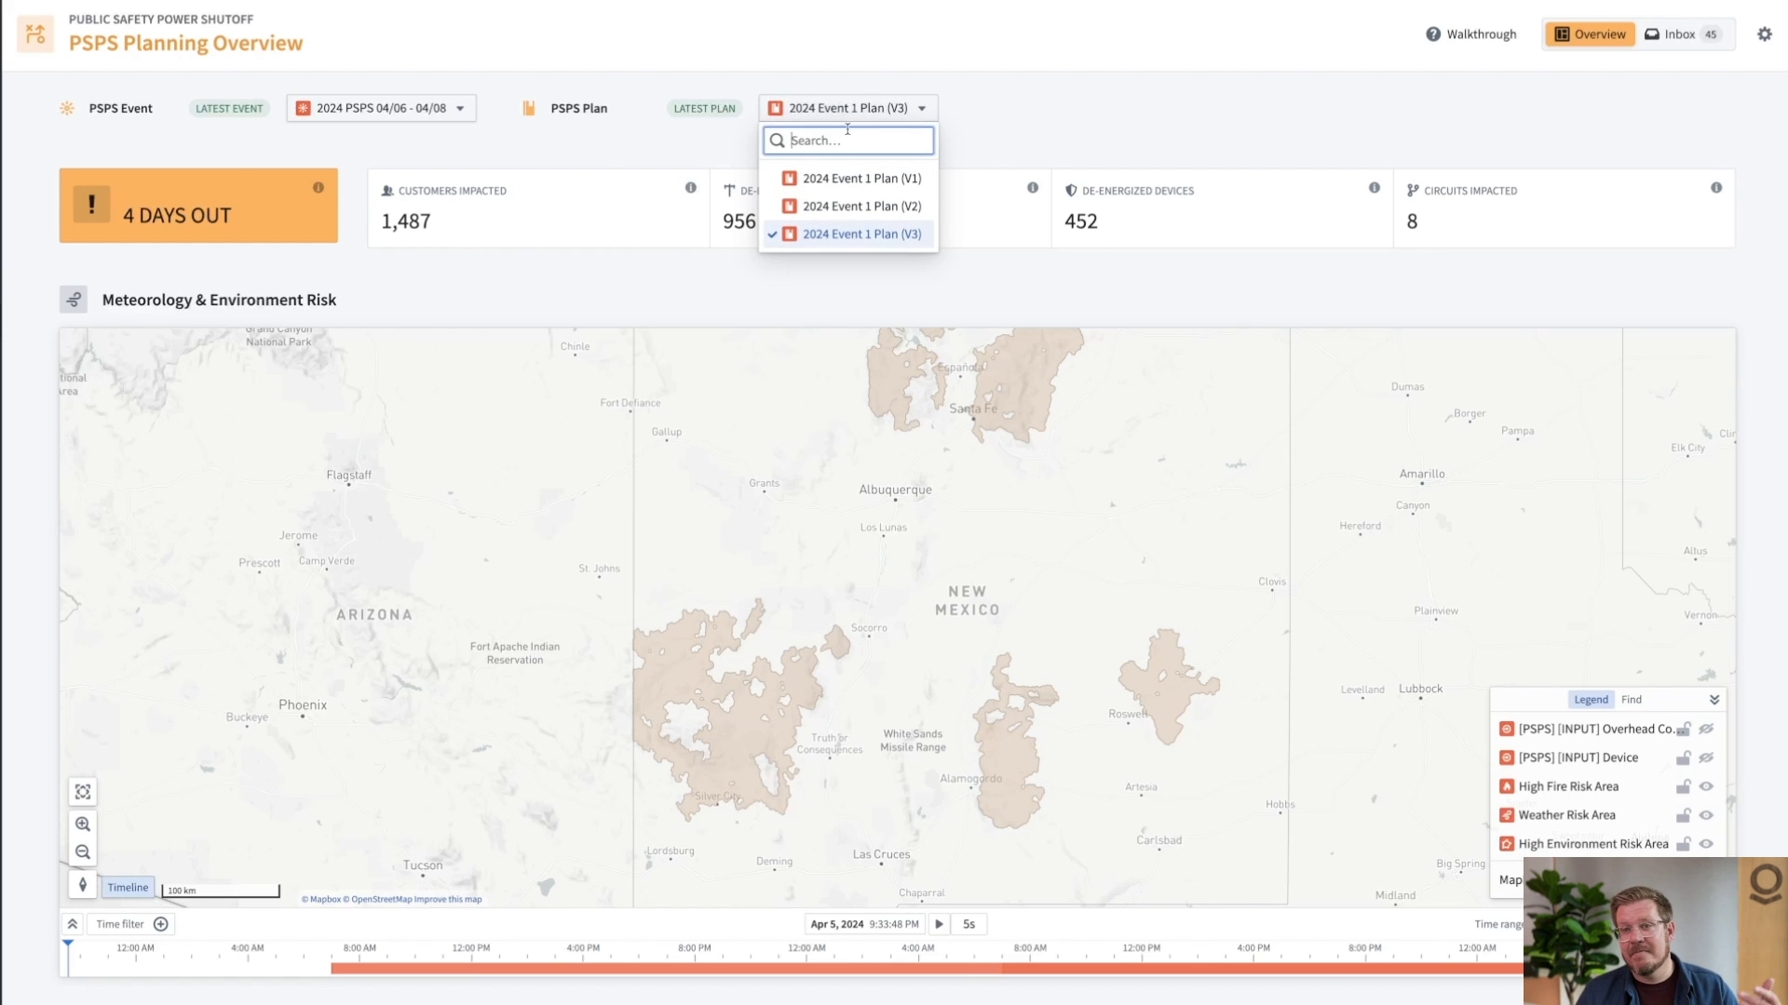
mouse_move(849, 206)
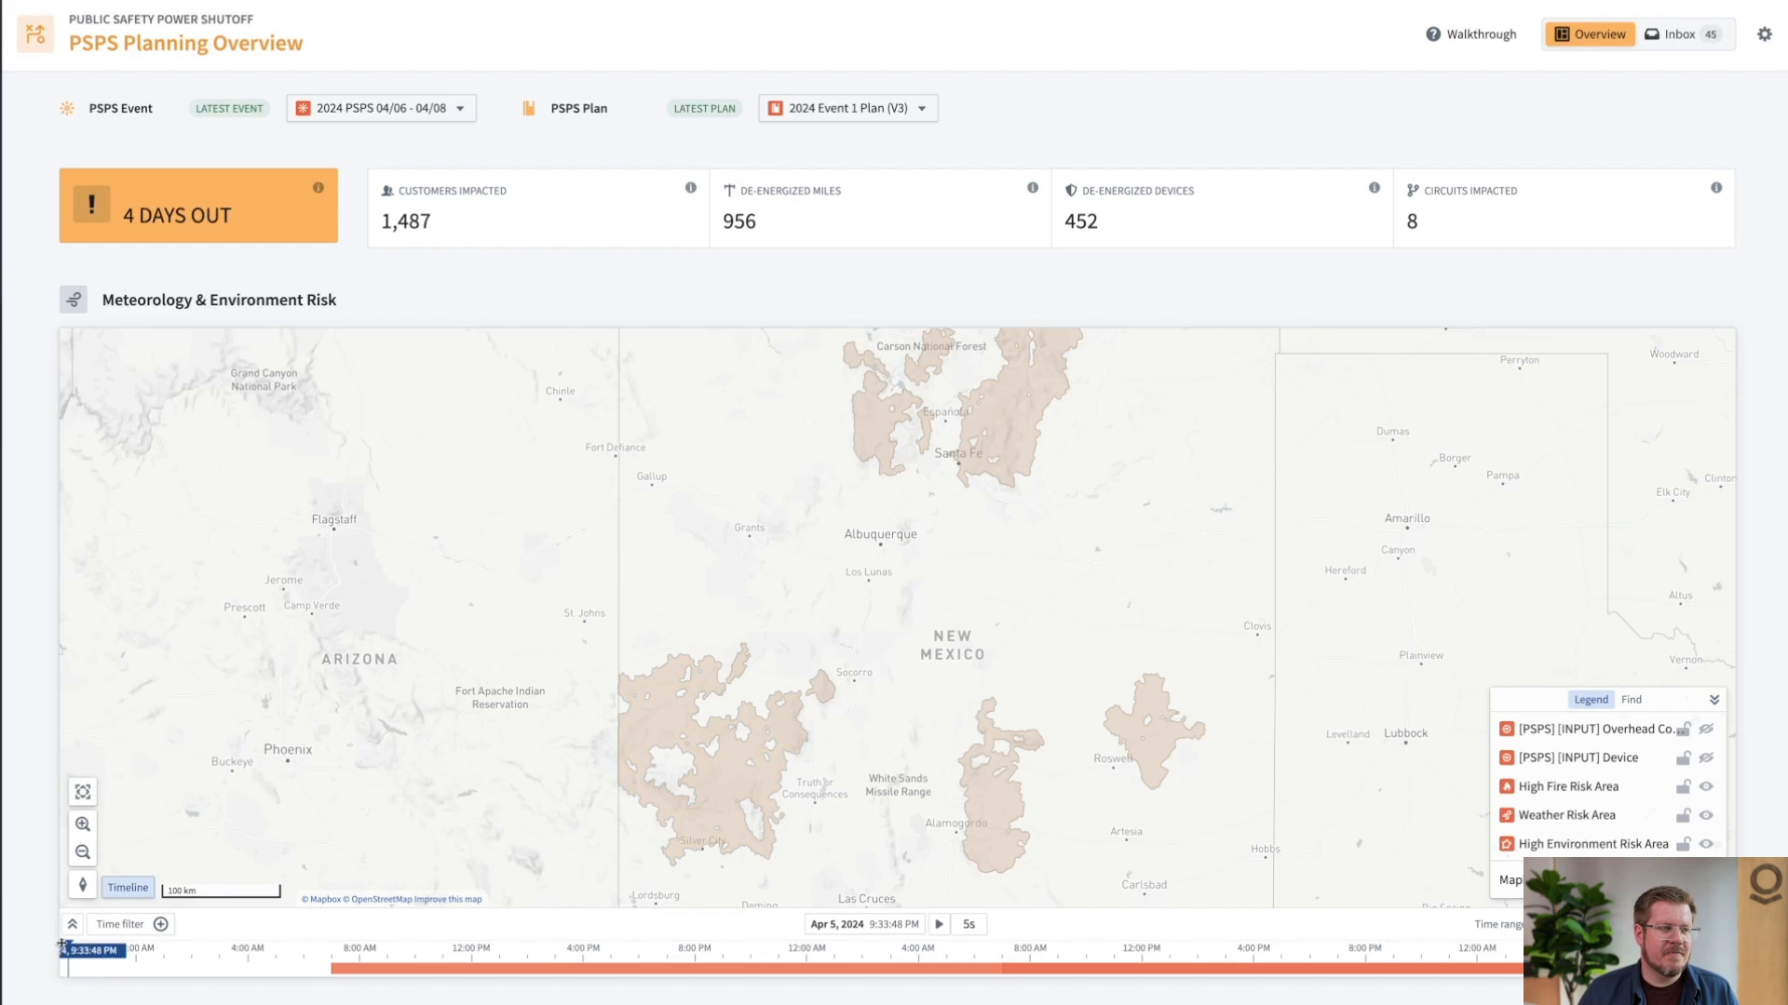
Step: Advance the risk map to Apr 6, 2:24 PM and zoom into a red risk area
left_click_drag(62, 948, 538, 948)
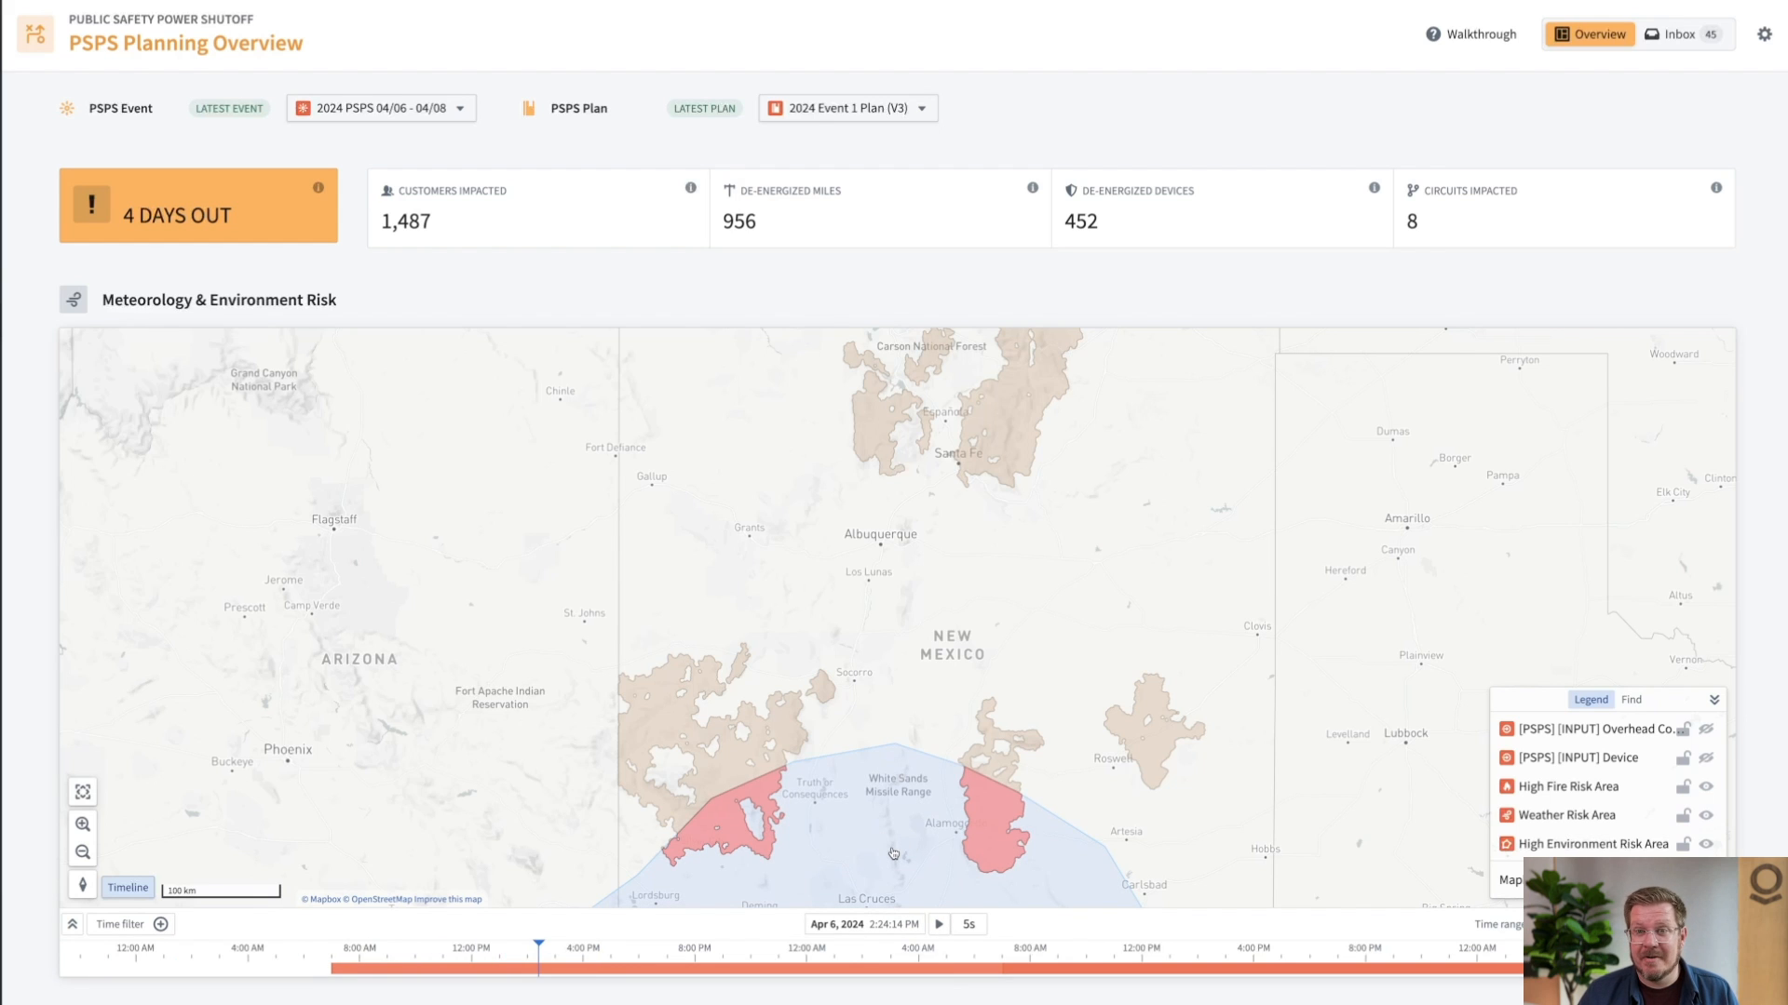
left_click(894, 853)
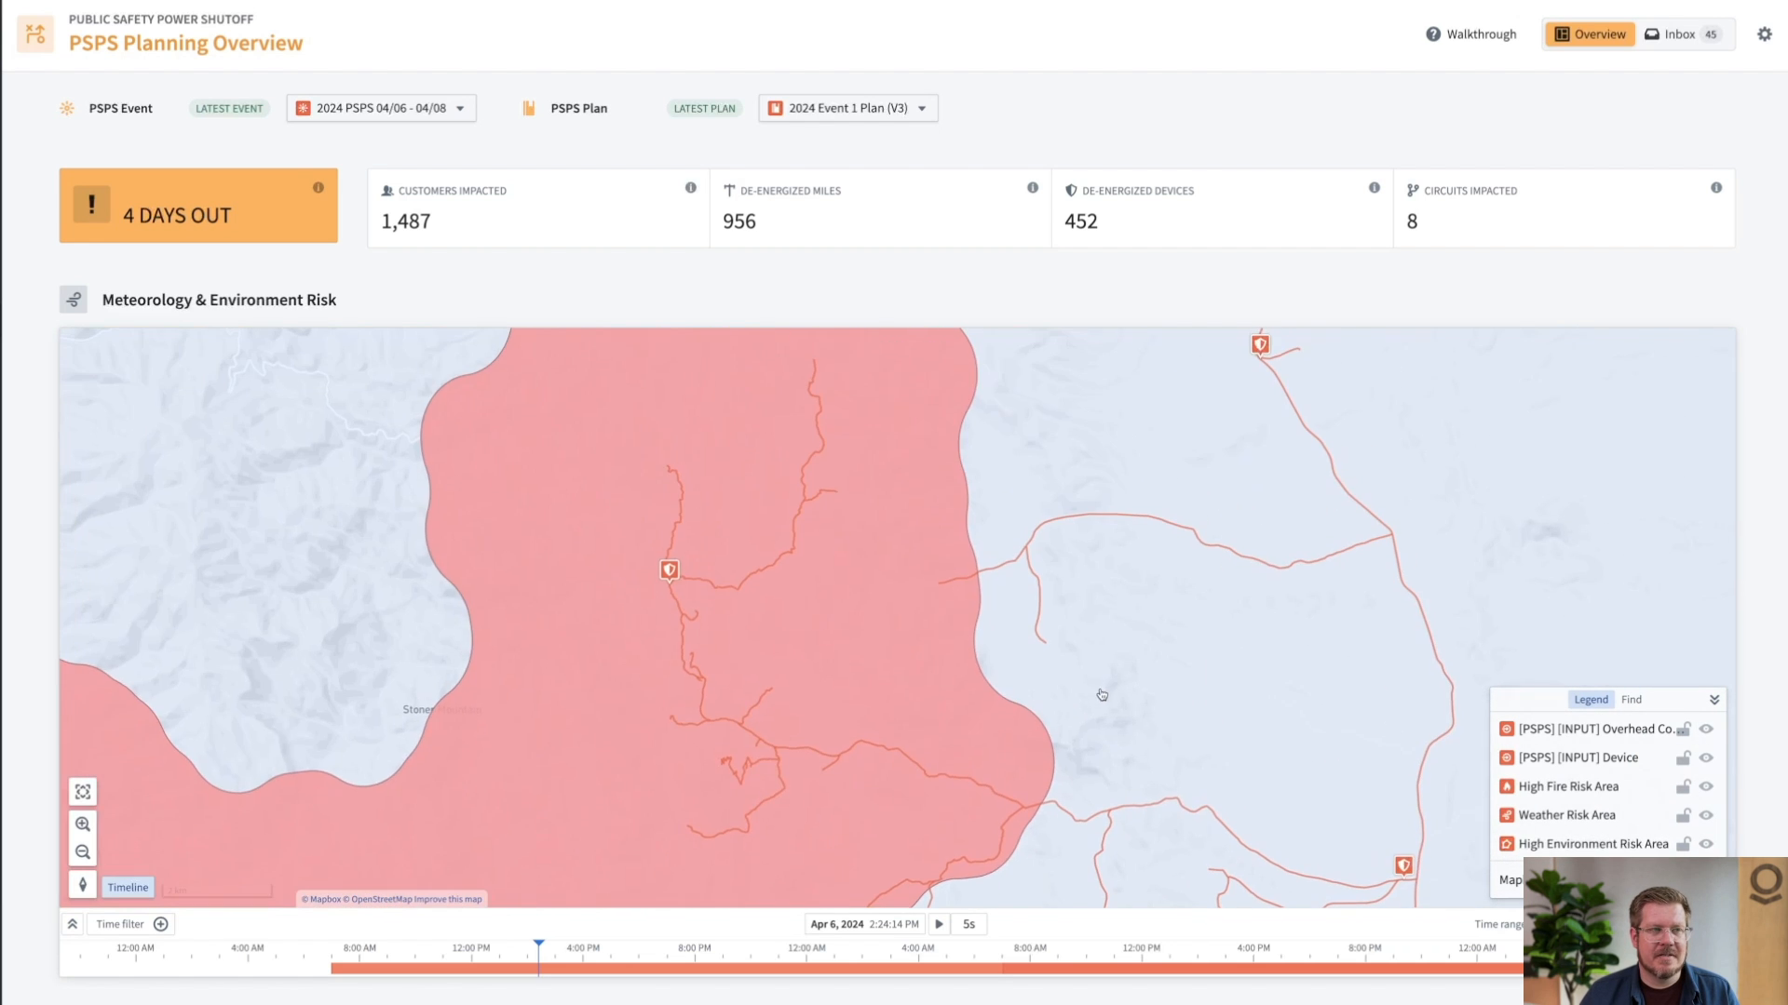
Step: Select the device marker on the central power line in the red zone
left_click(669, 570)
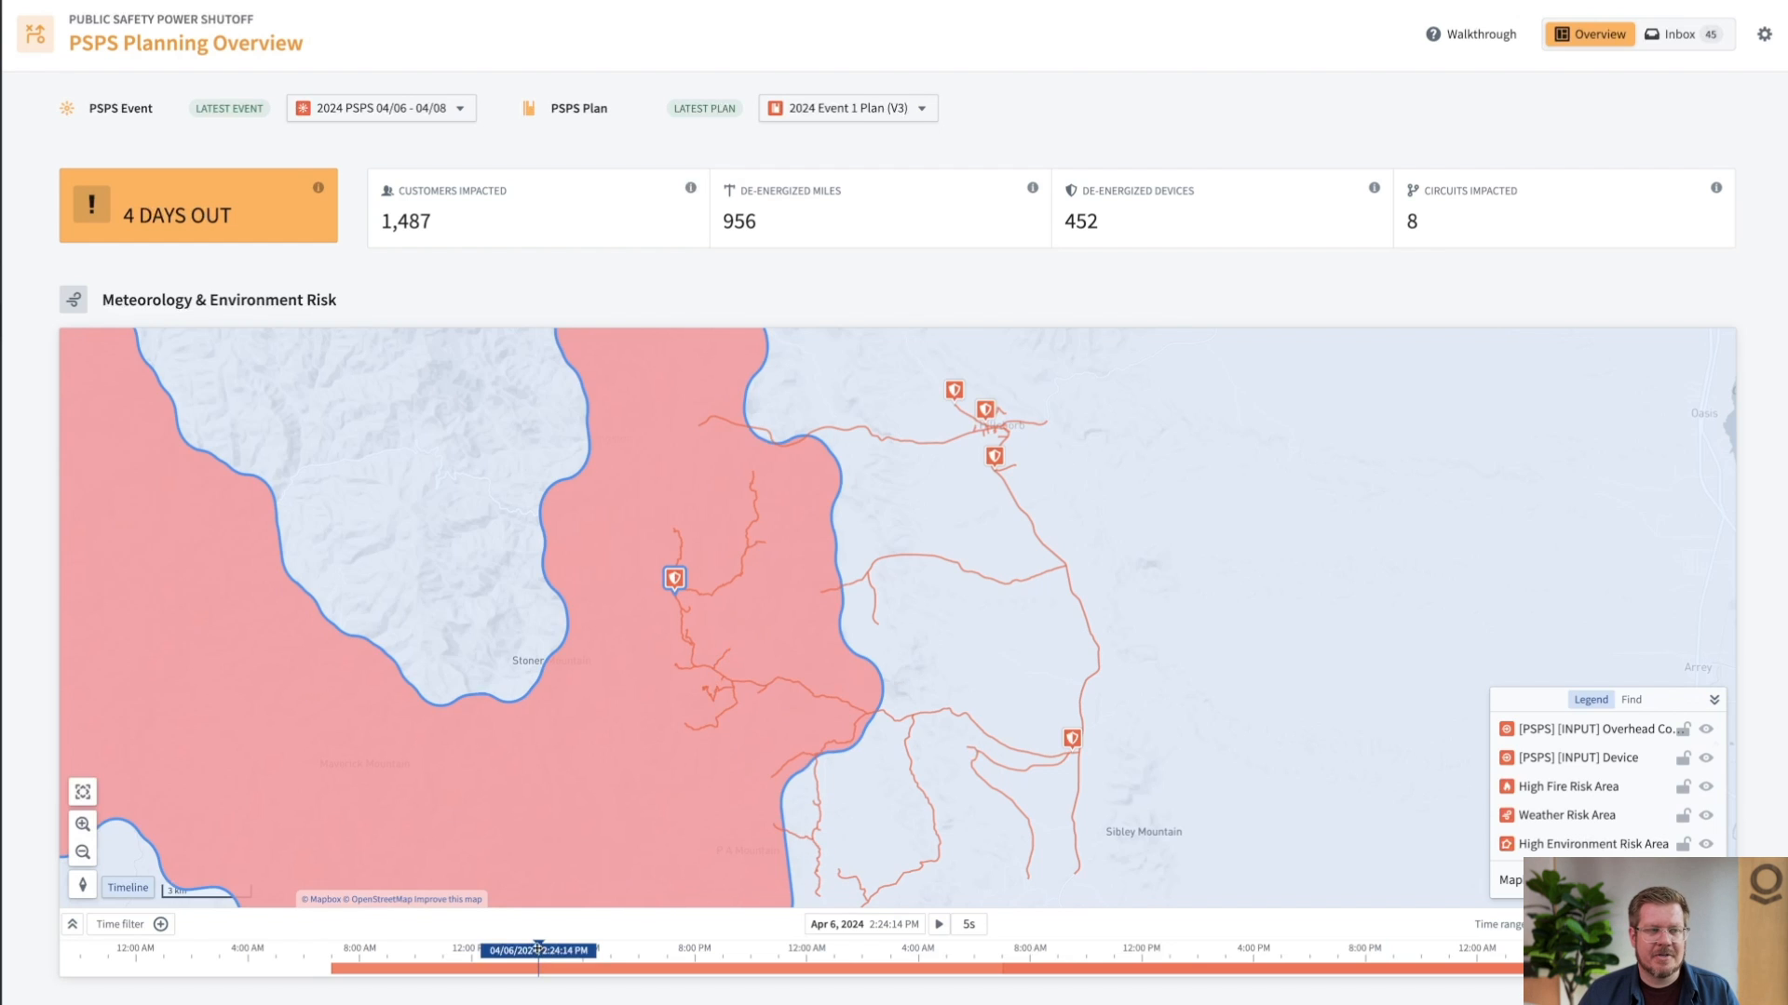
Step: Set the risk map to Apr 7 afternoon and scroll to the 43-device De-energization Intervals
left_click_drag(536, 950, 1218, 950)
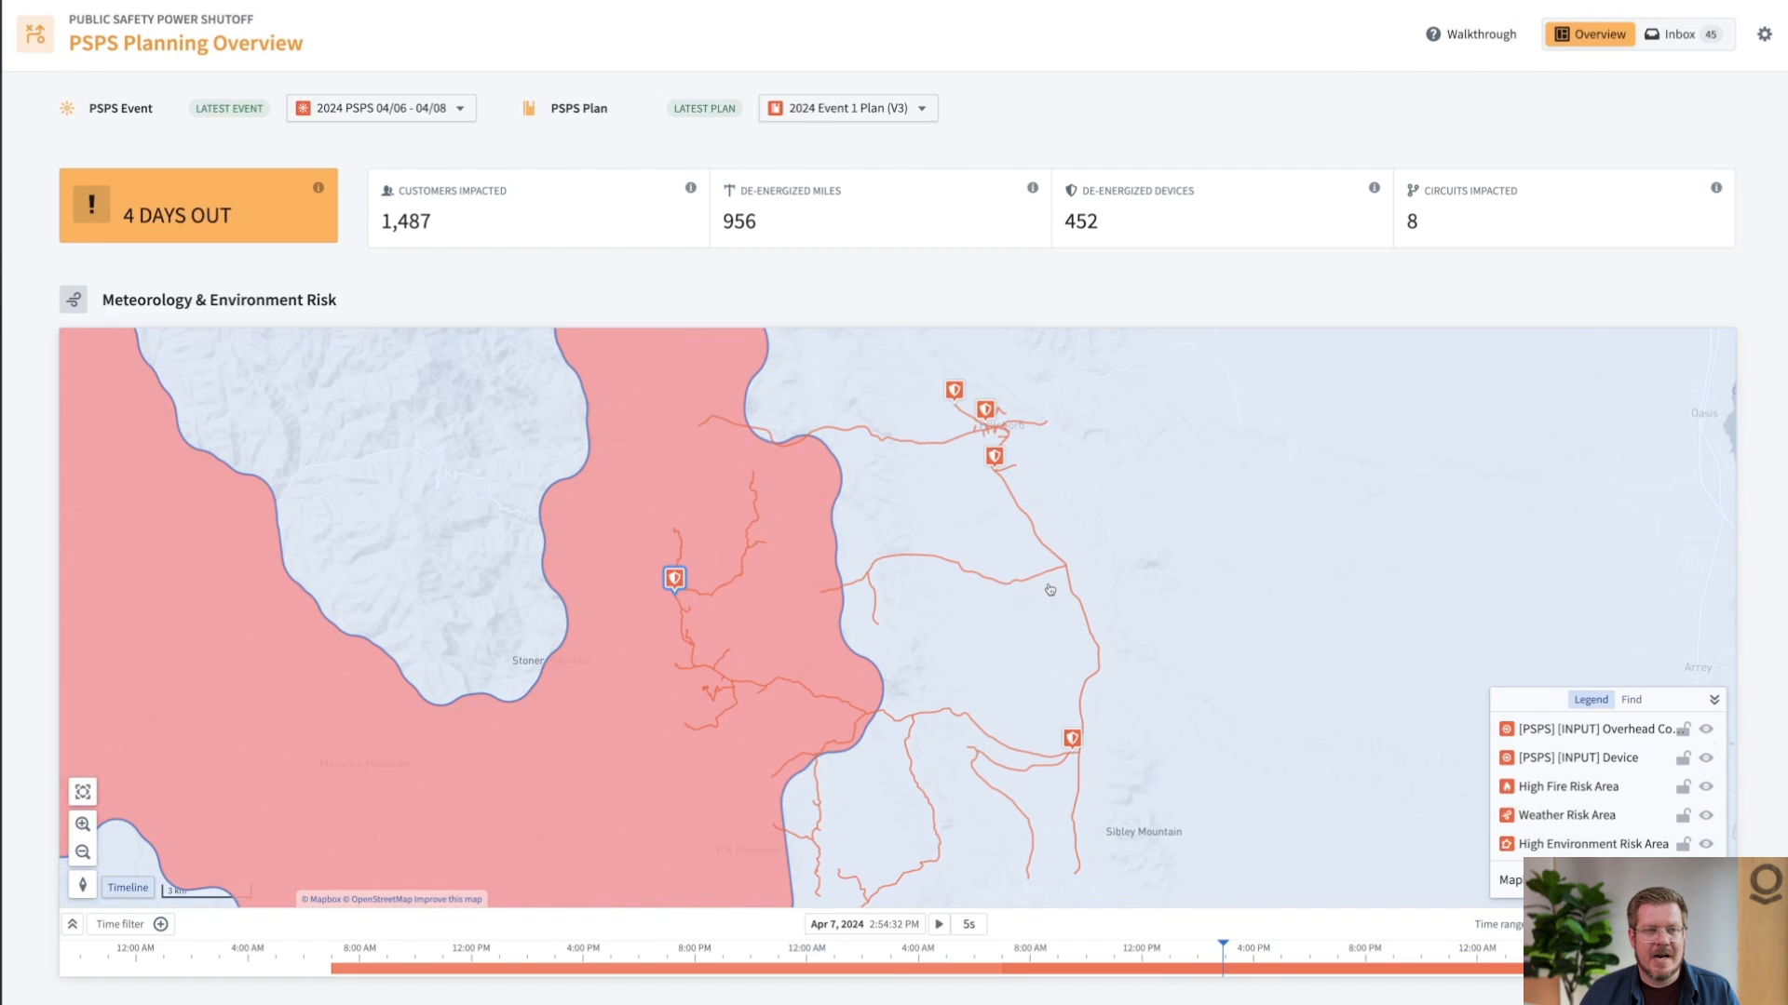
scroll("down", 3)
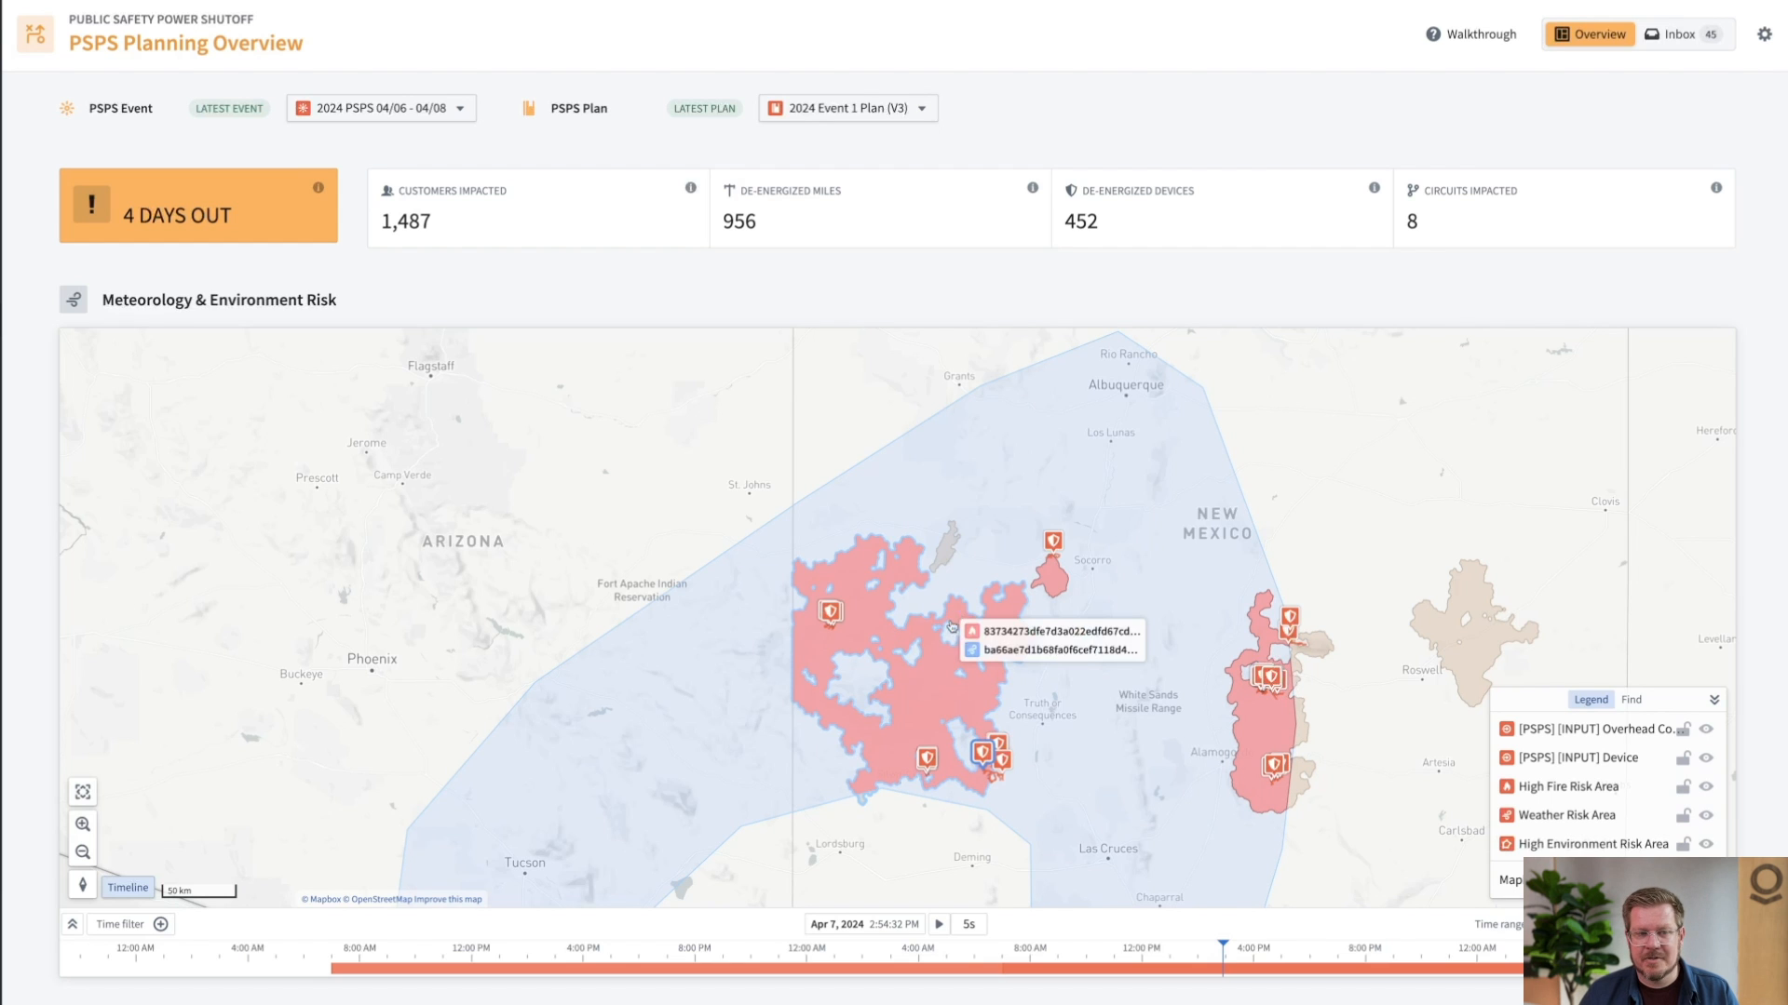
left_click_drag(1220, 948, 889, 948)
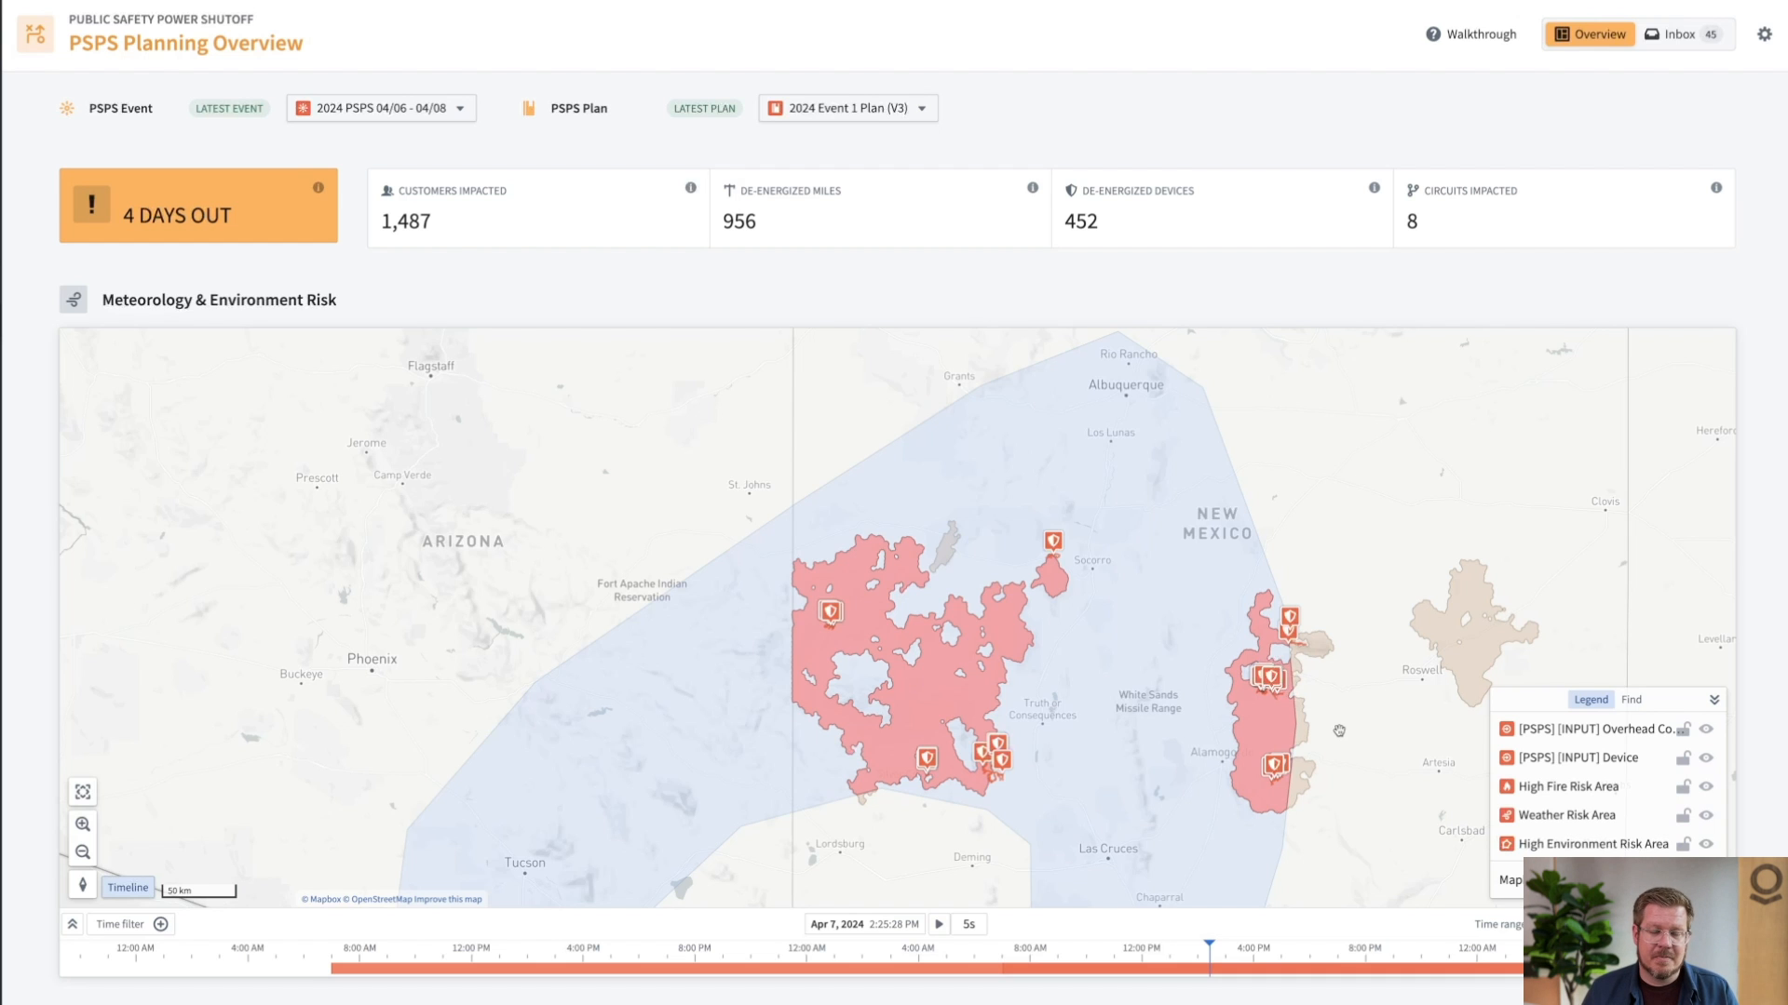
scroll("down", 3)
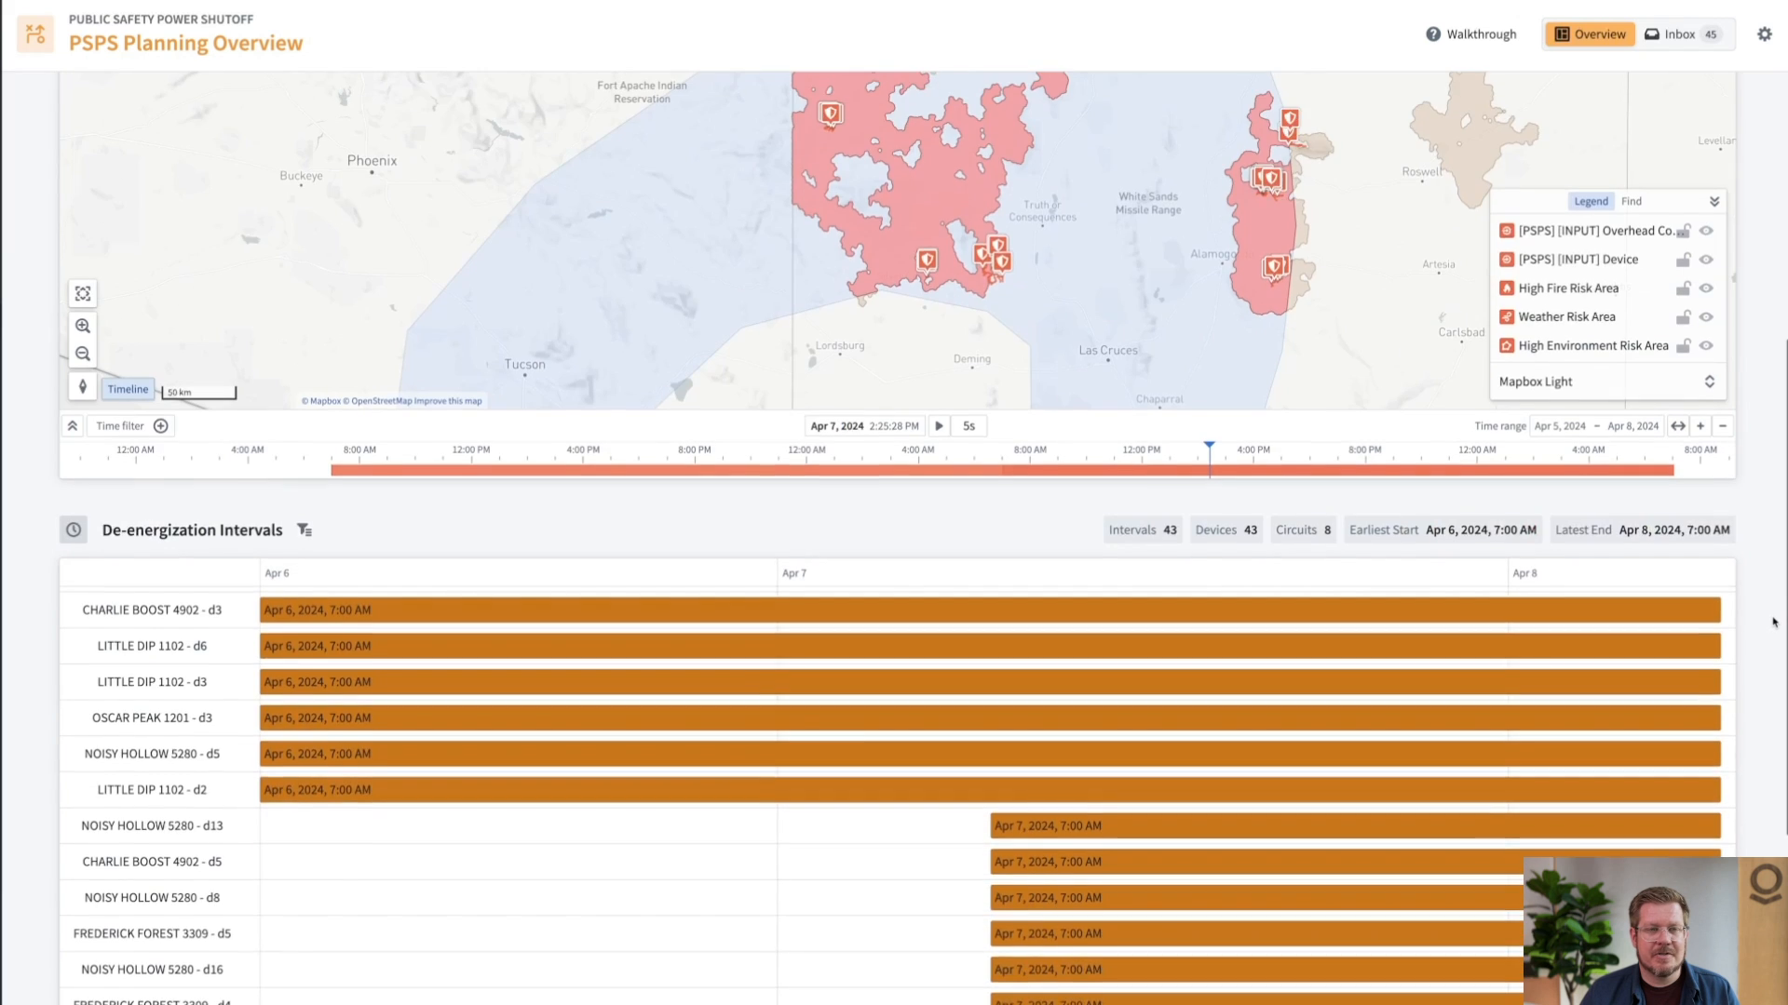
Step: Scroll through the Gantt intervals to Impacted Customers (976 residential, 212 business)
scroll("down", 3)
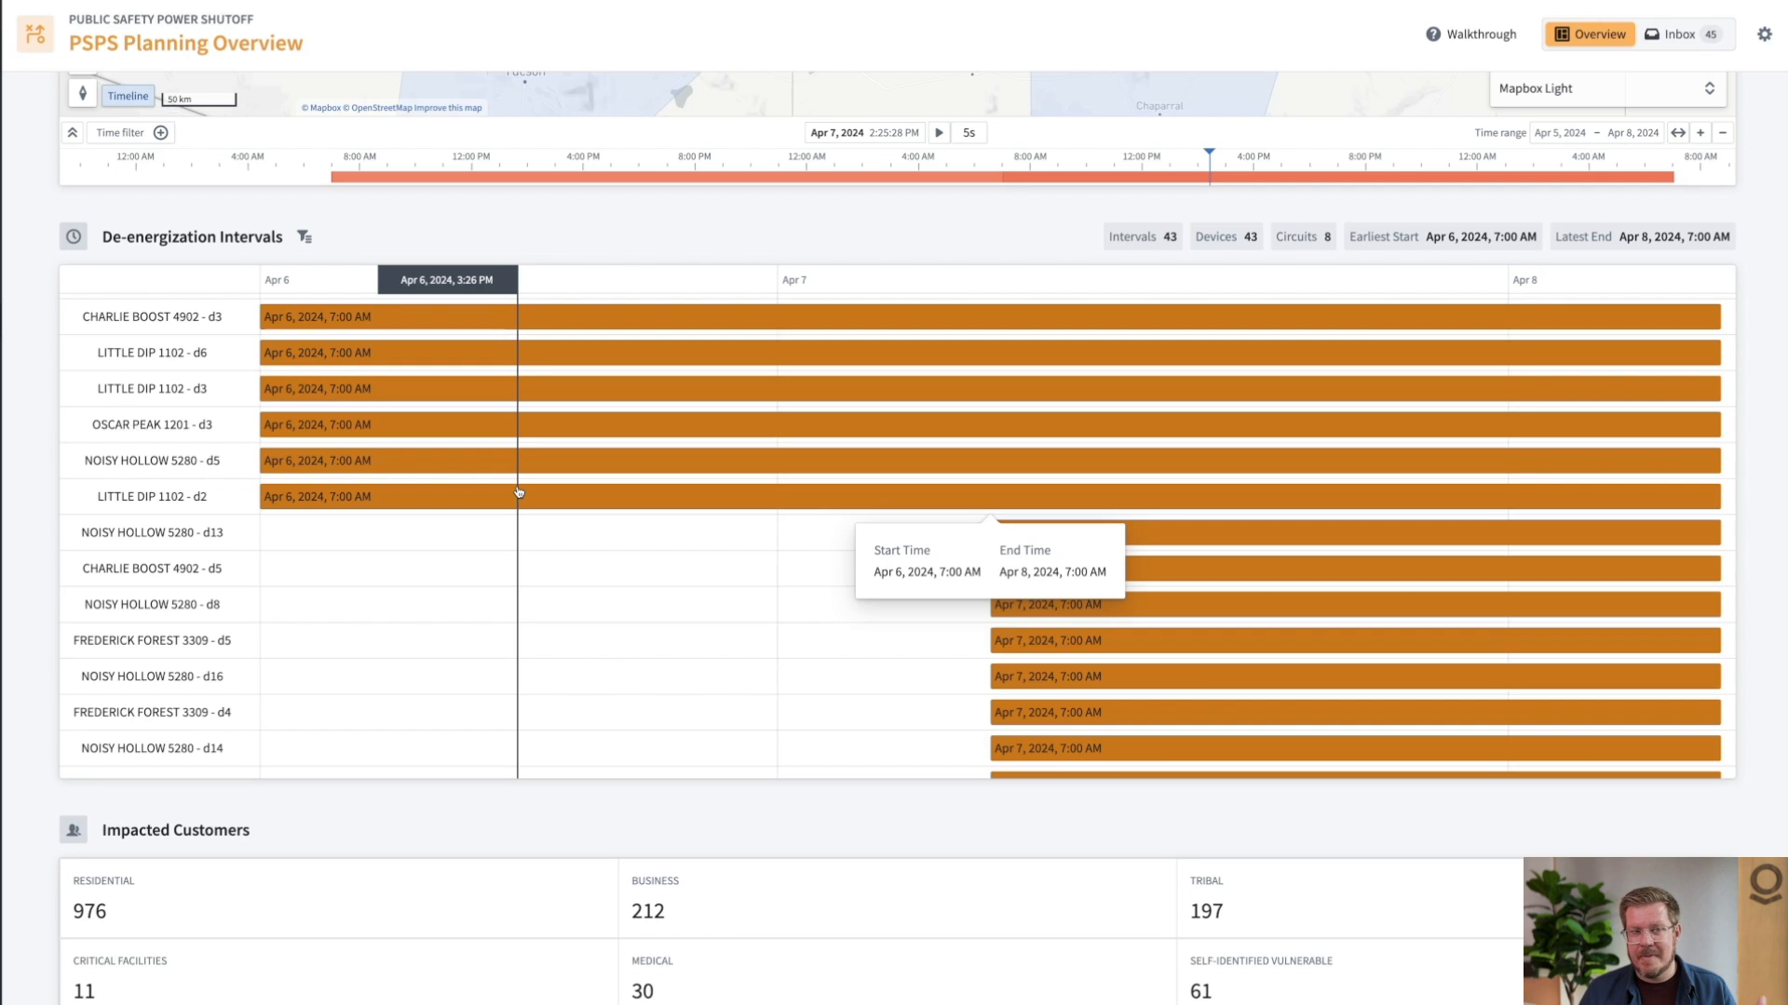
mouse_move(559, 553)
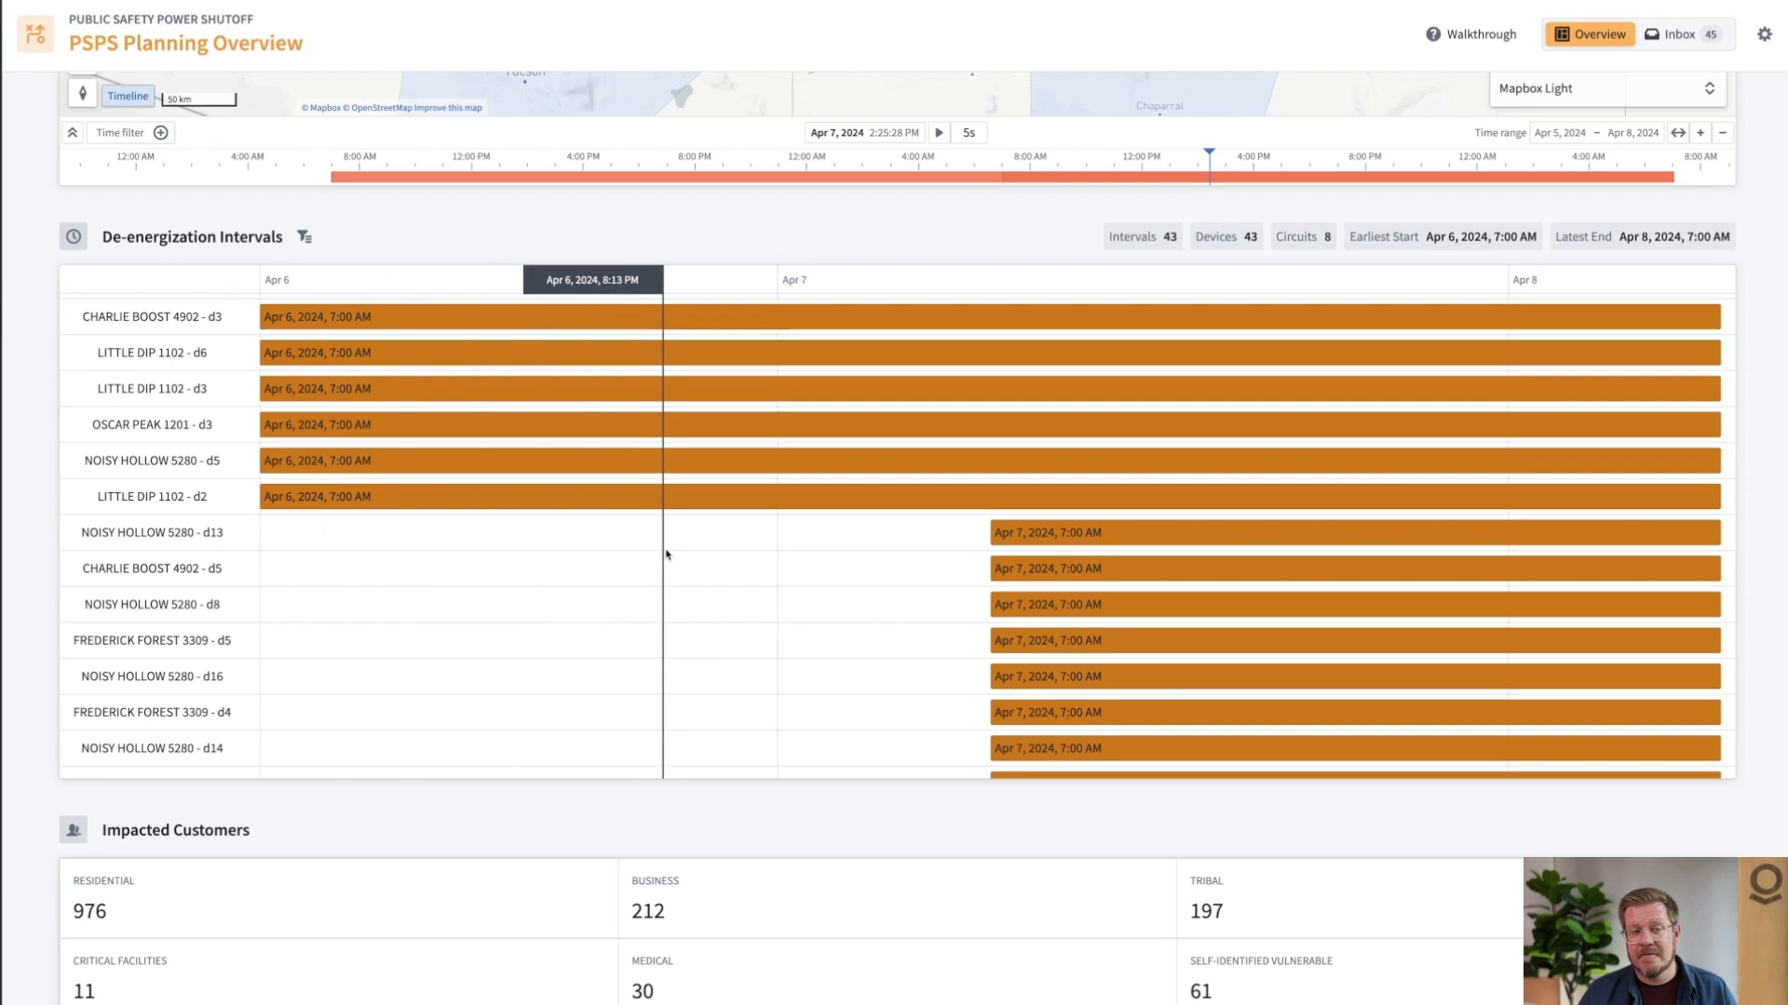
mouse_move(1098, 540)
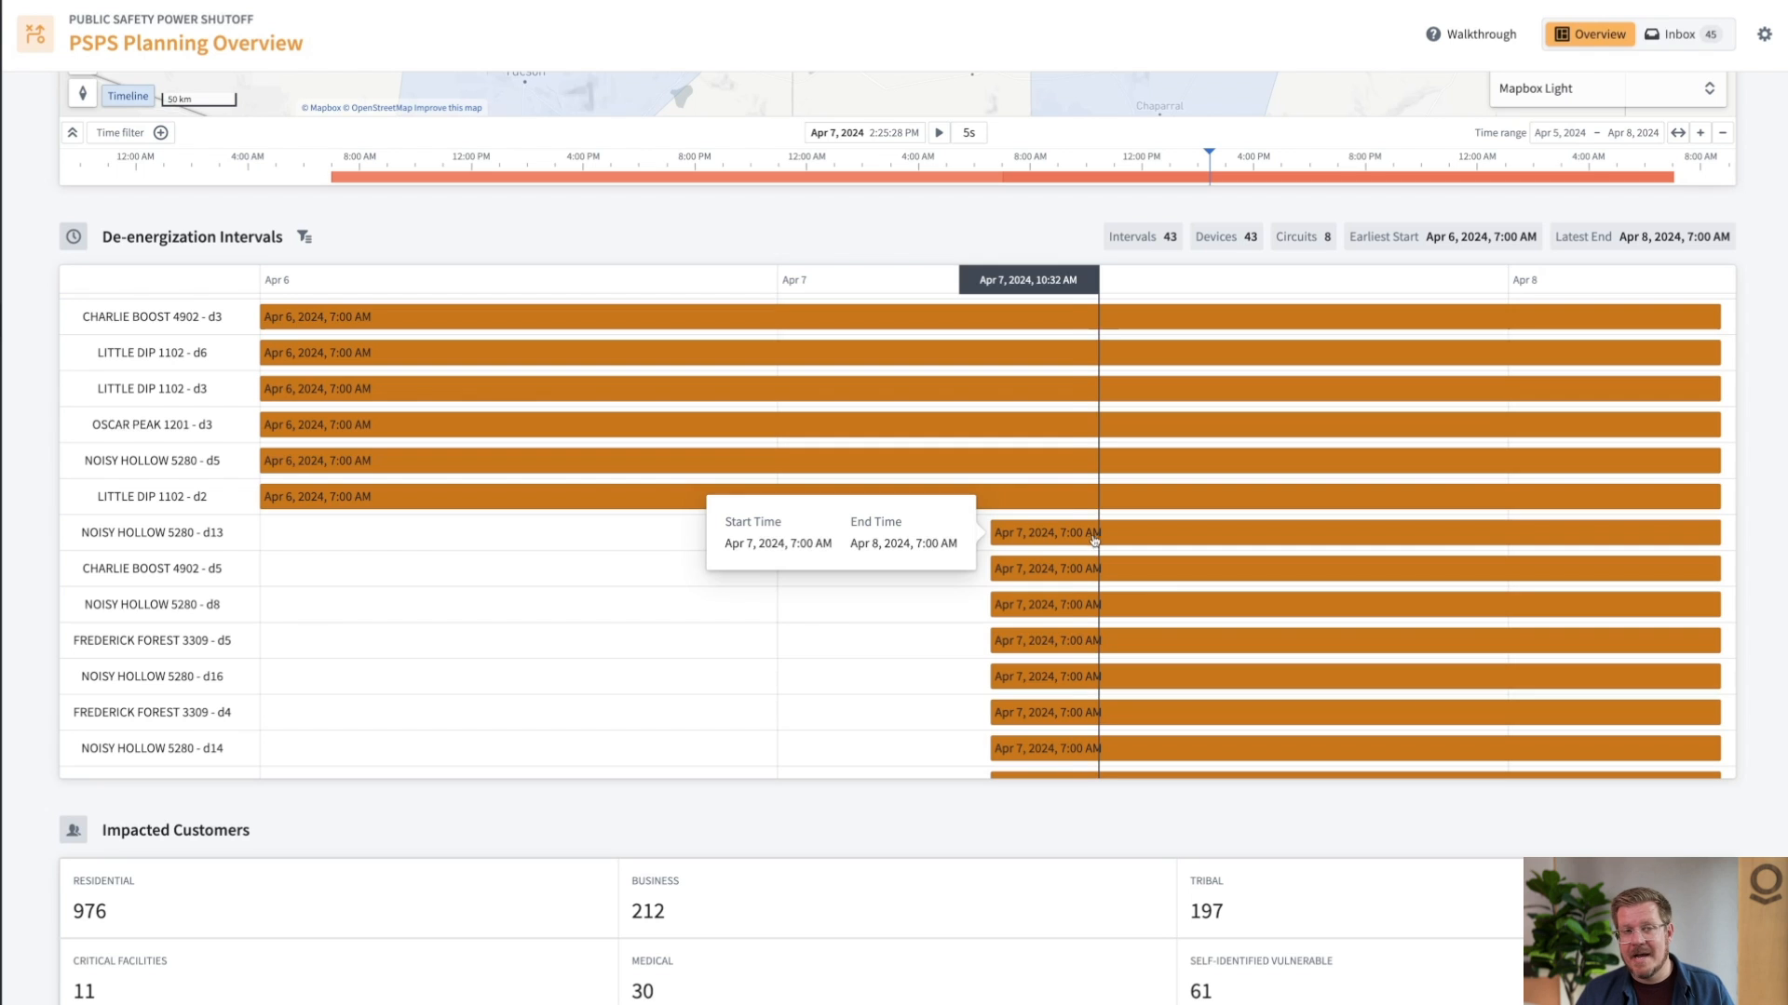
mouse_move(98, 449)
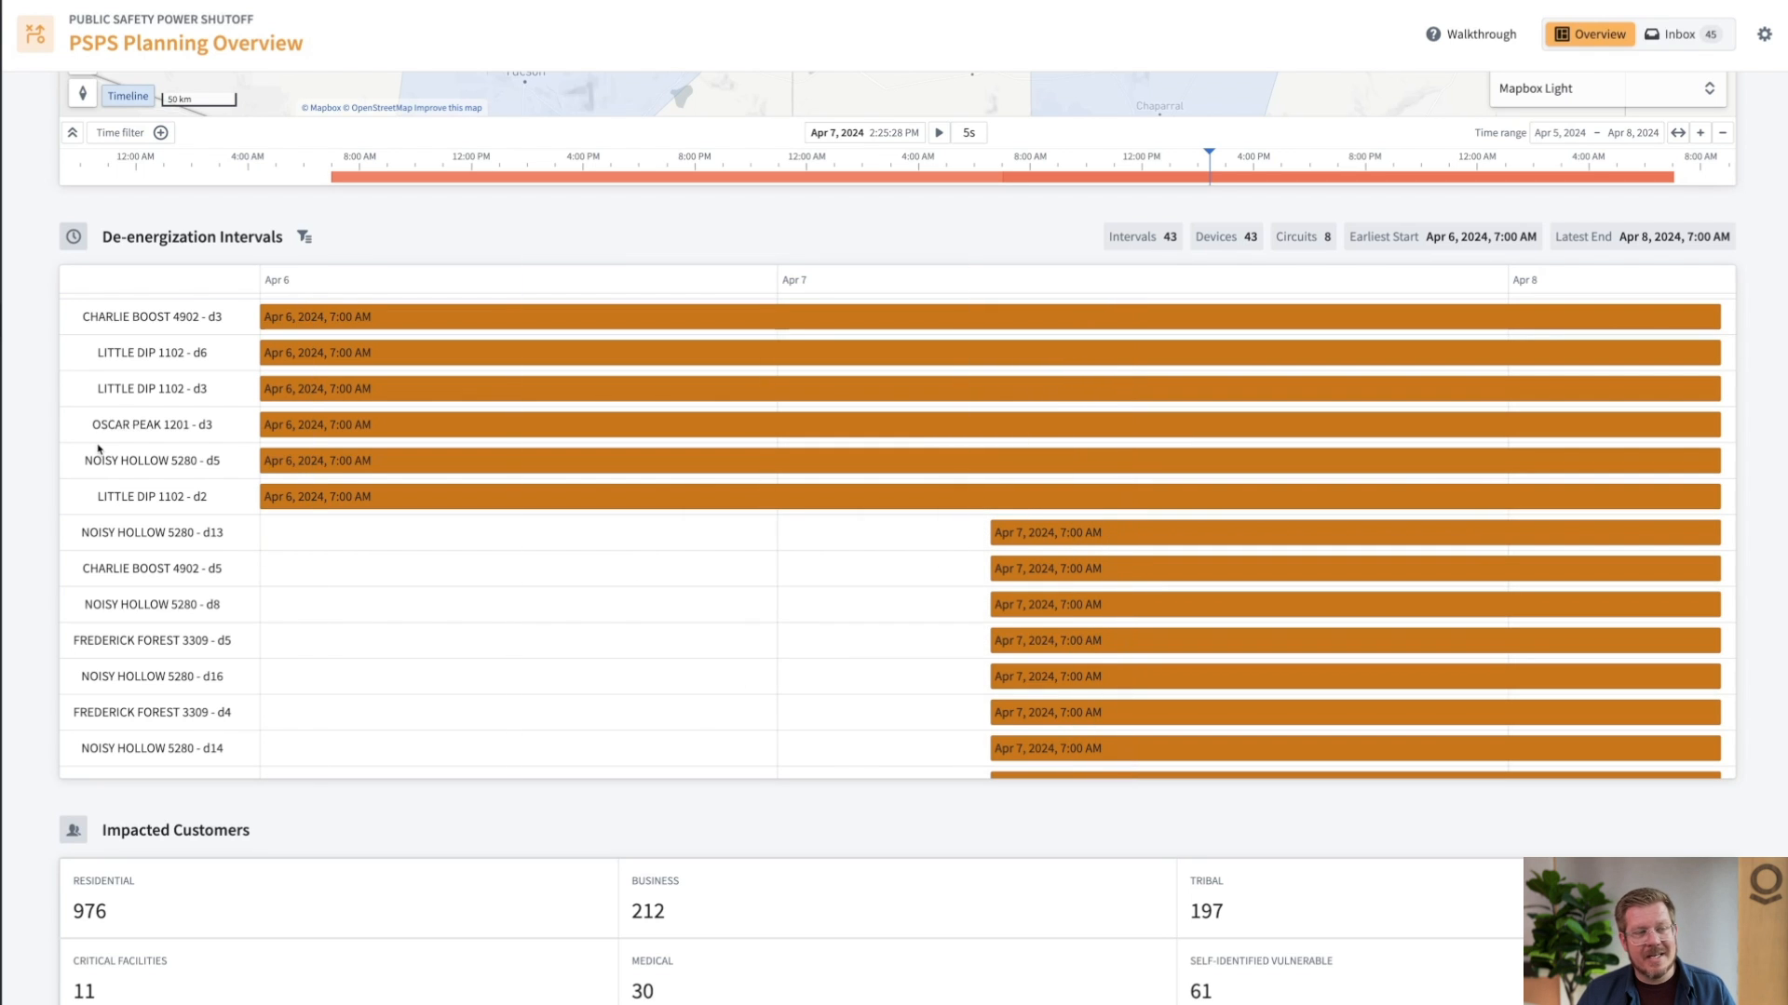
mouse_move(1685, 836)
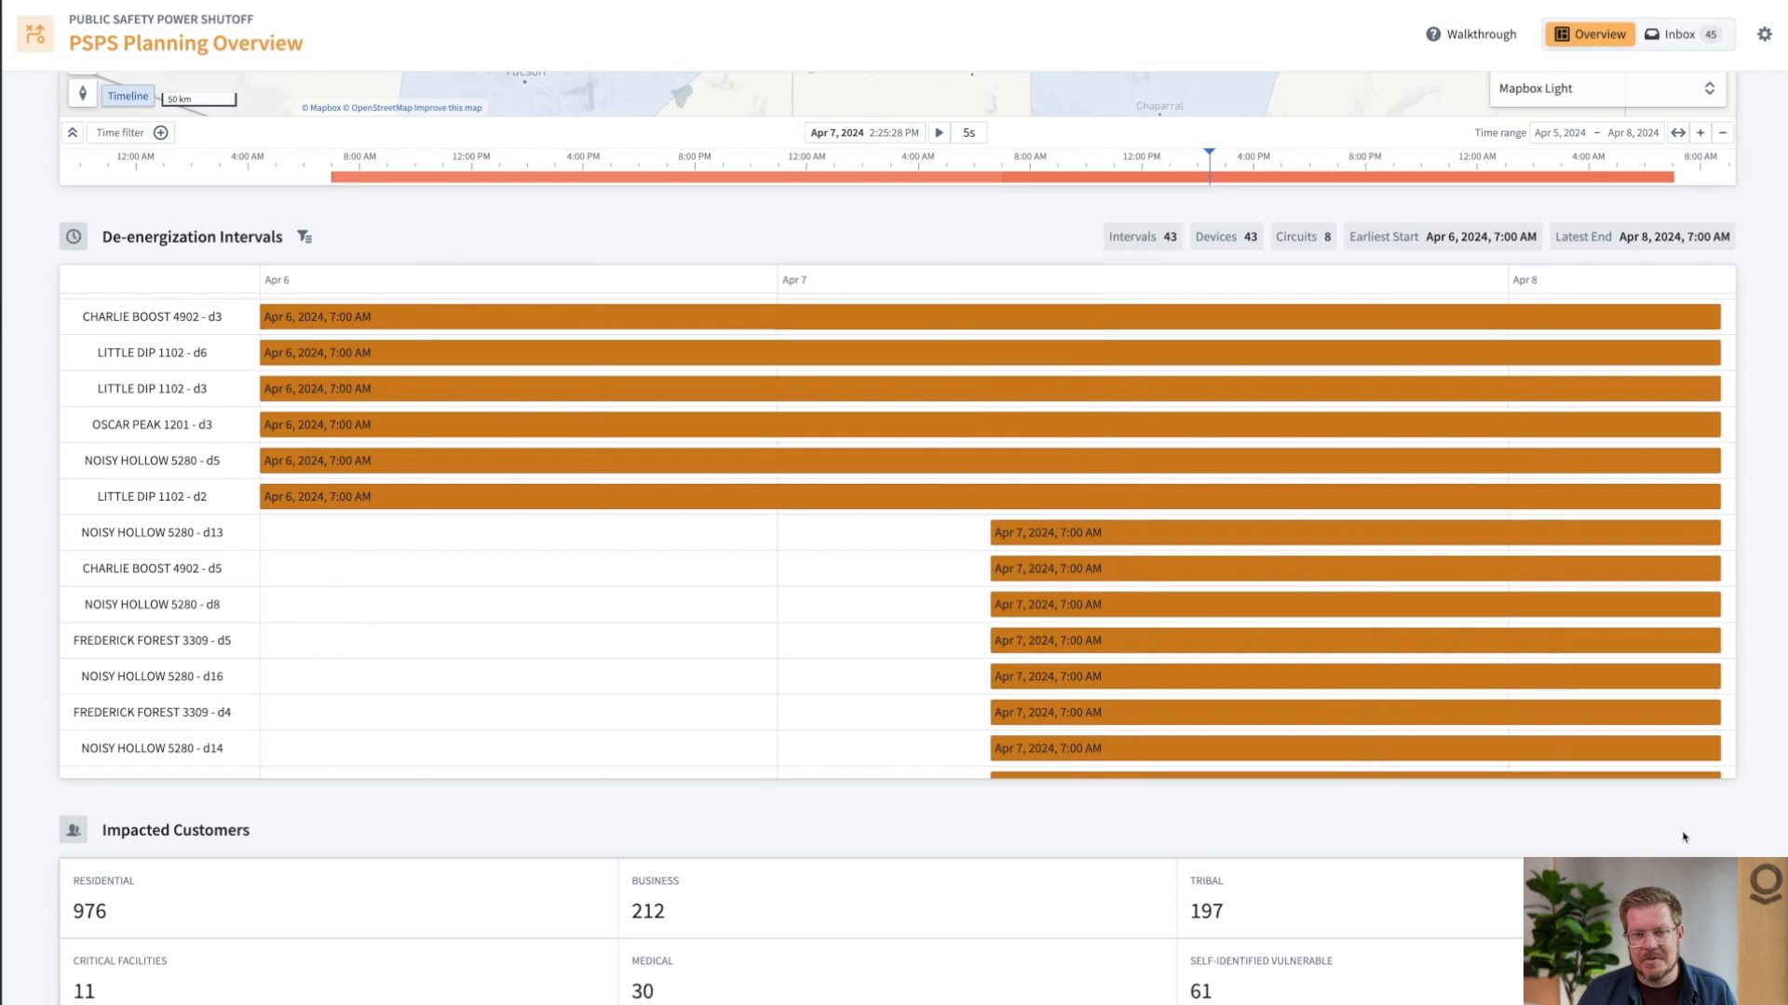
scroll("down", 3)
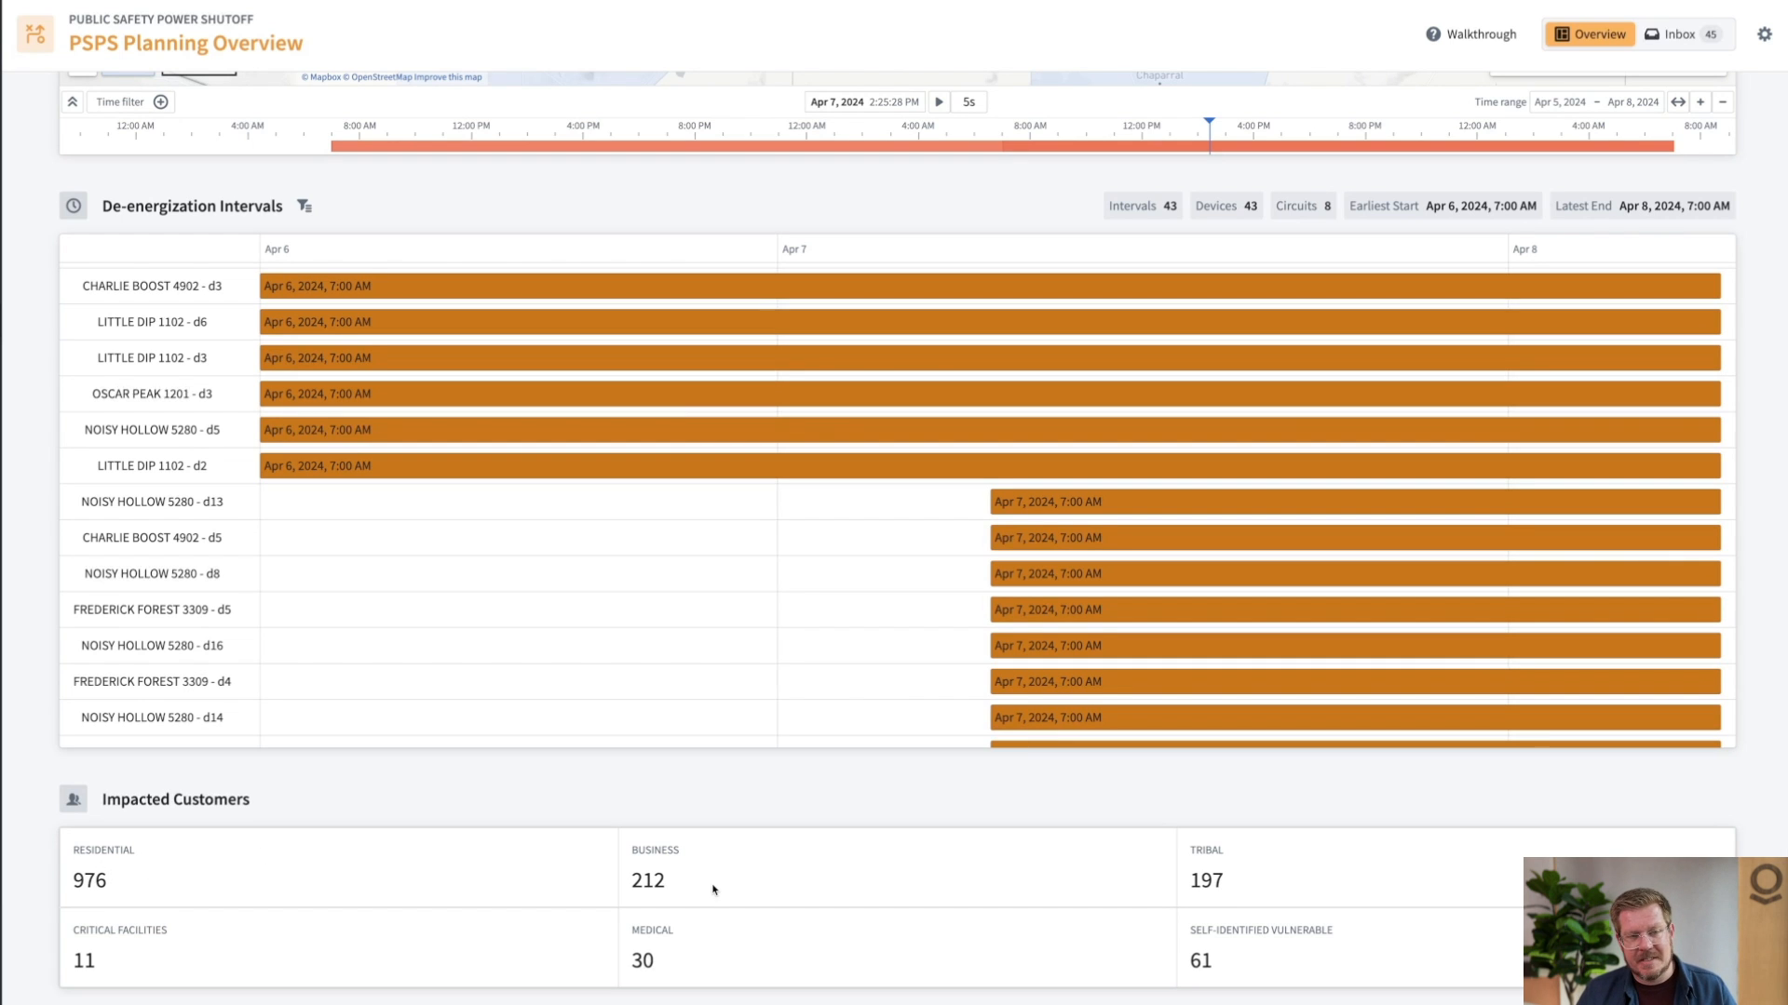
mouse_move(730, 858)
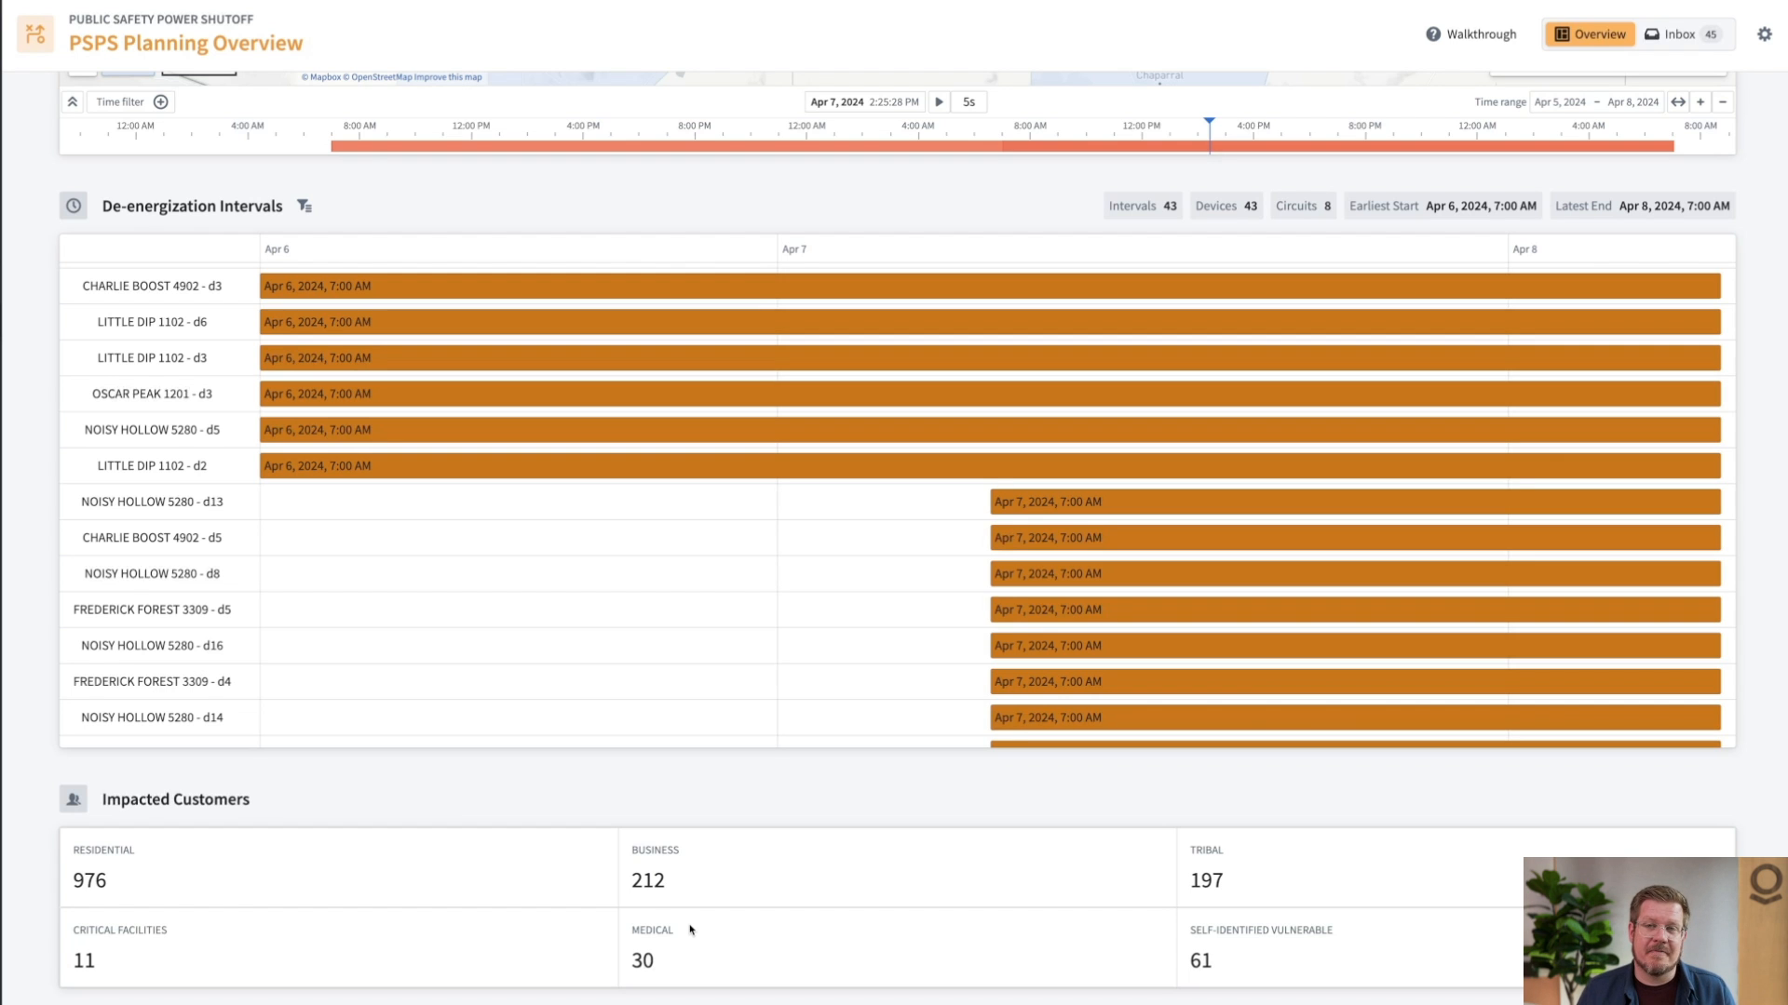
left_click(1677, 33)
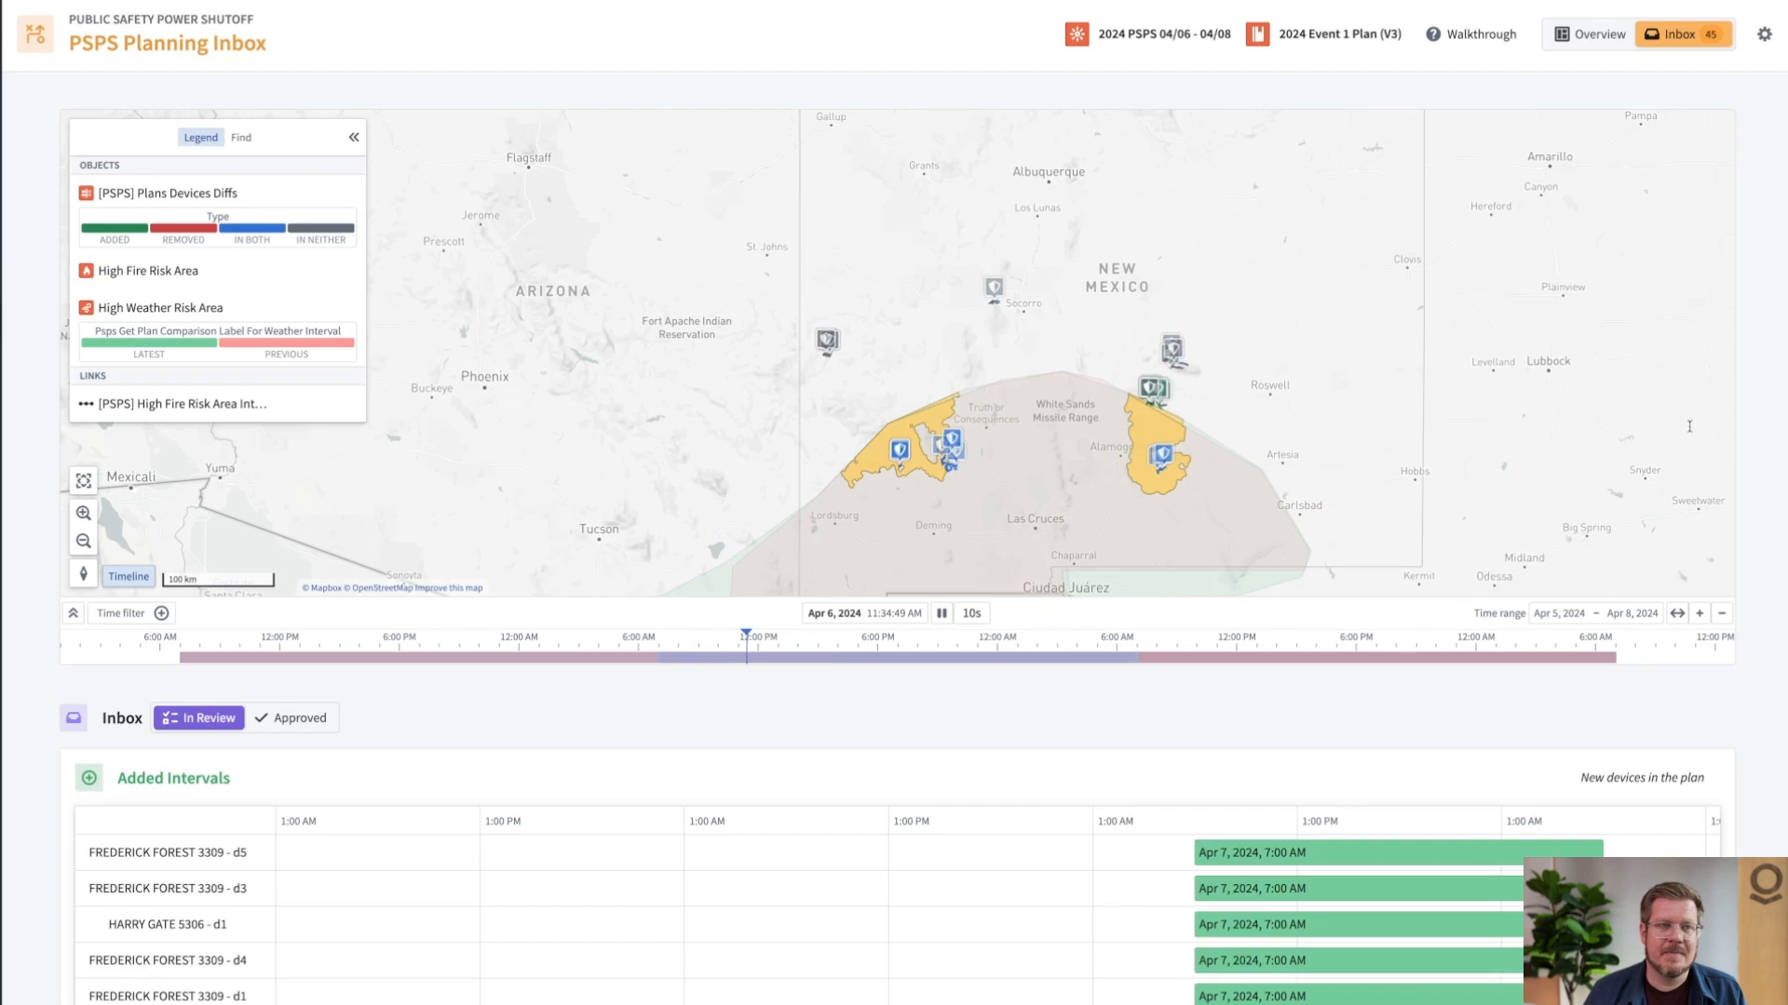
Step: Shift the Inbox plan-diff map's time later to near midnight on Apr 6
left_click_drag(747, 639, 1004, 639)
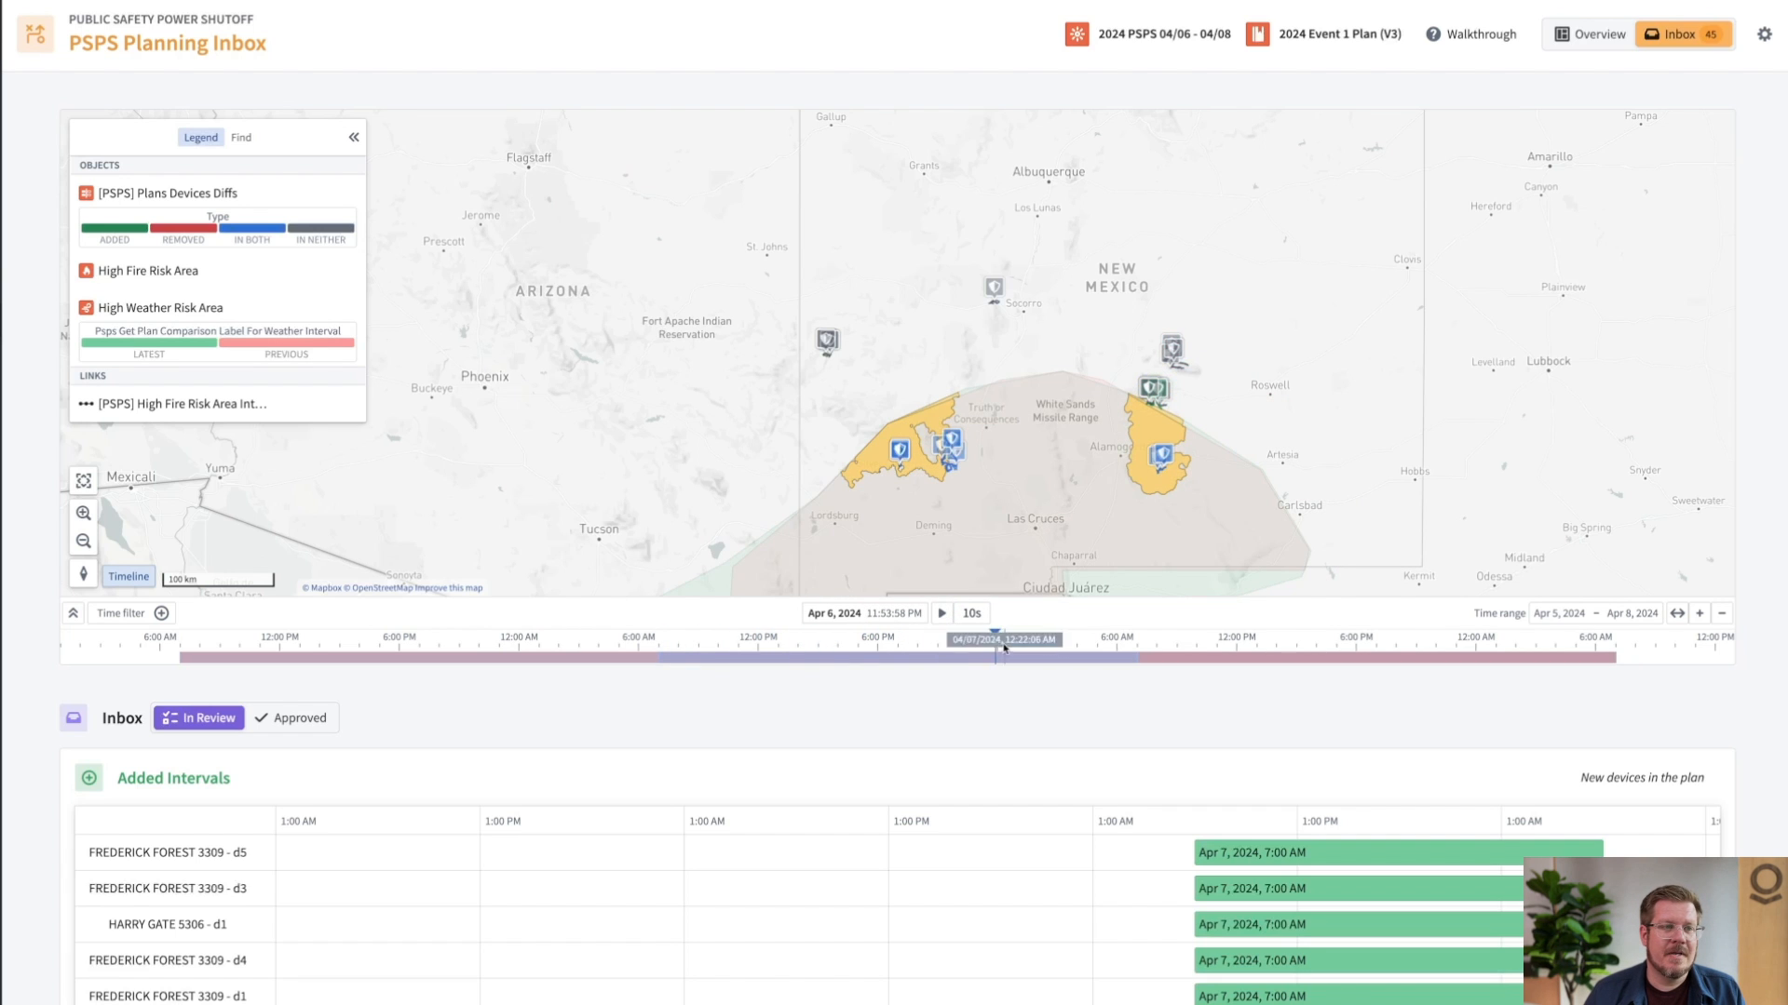
Step: Rewind the plan-diff map to Apr 5 evening, then move it to Apr 6, 11:38 AM
left_click_drag(1000, 640, 481, 640)
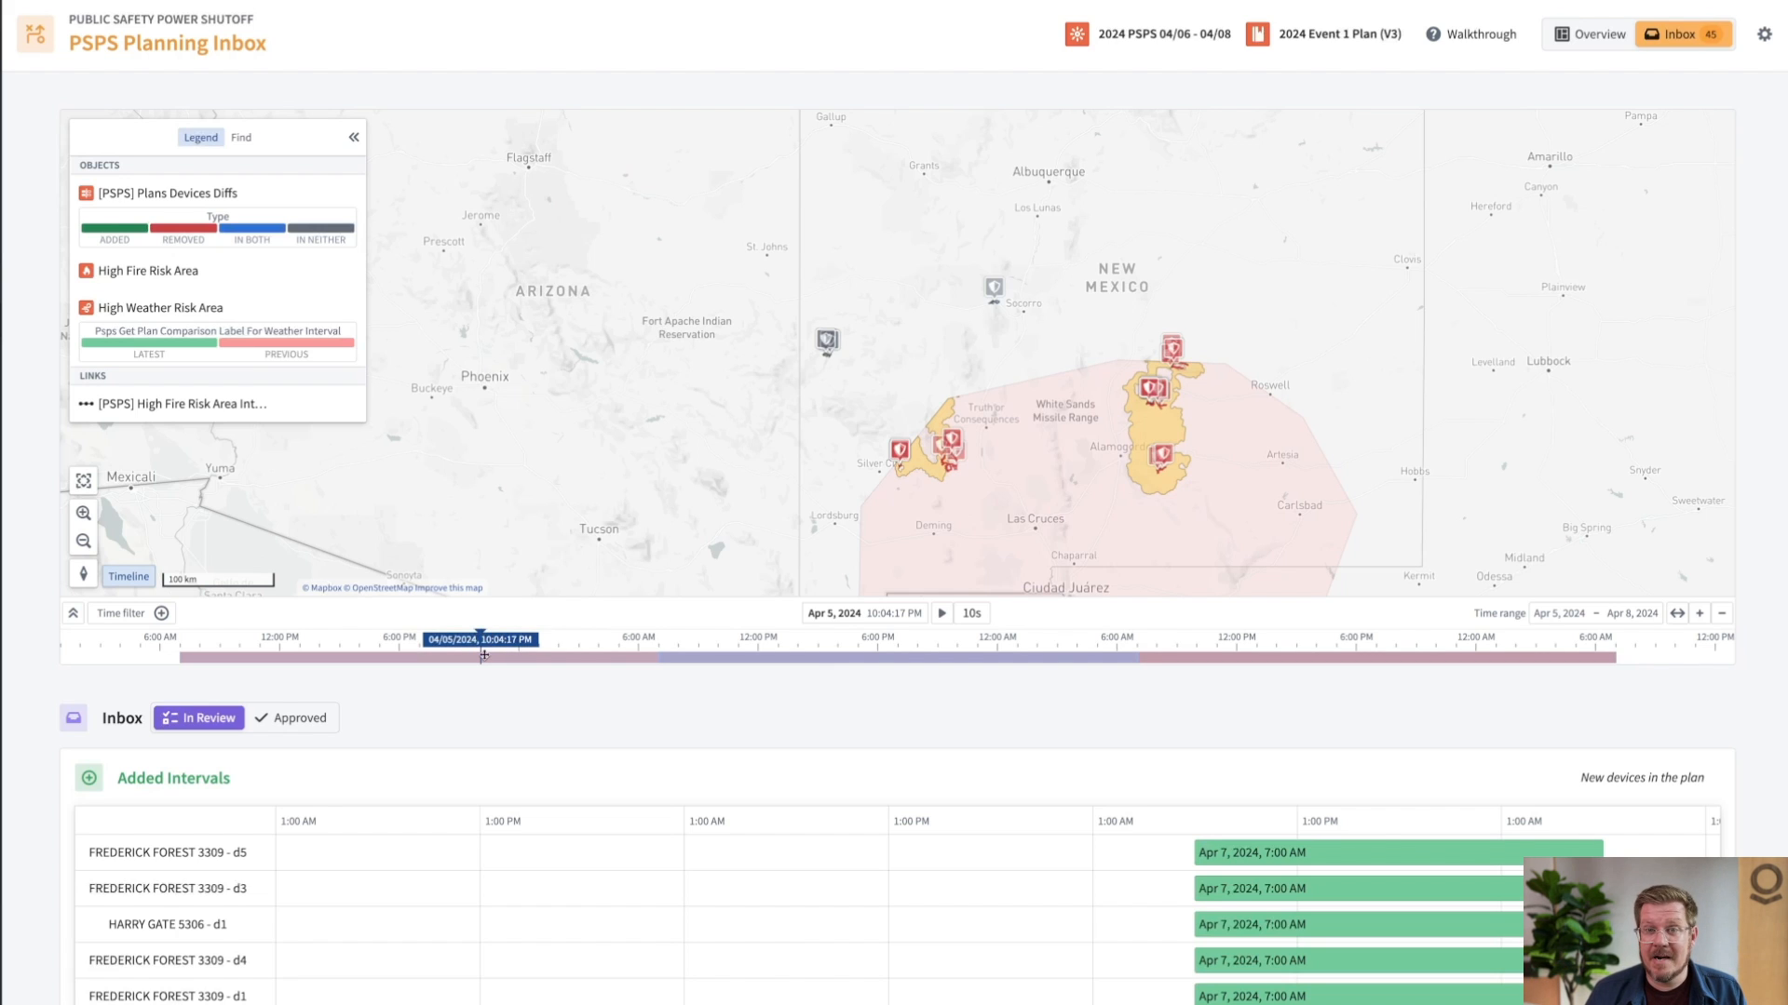
left_click_drag(478, 640, 621, 639)
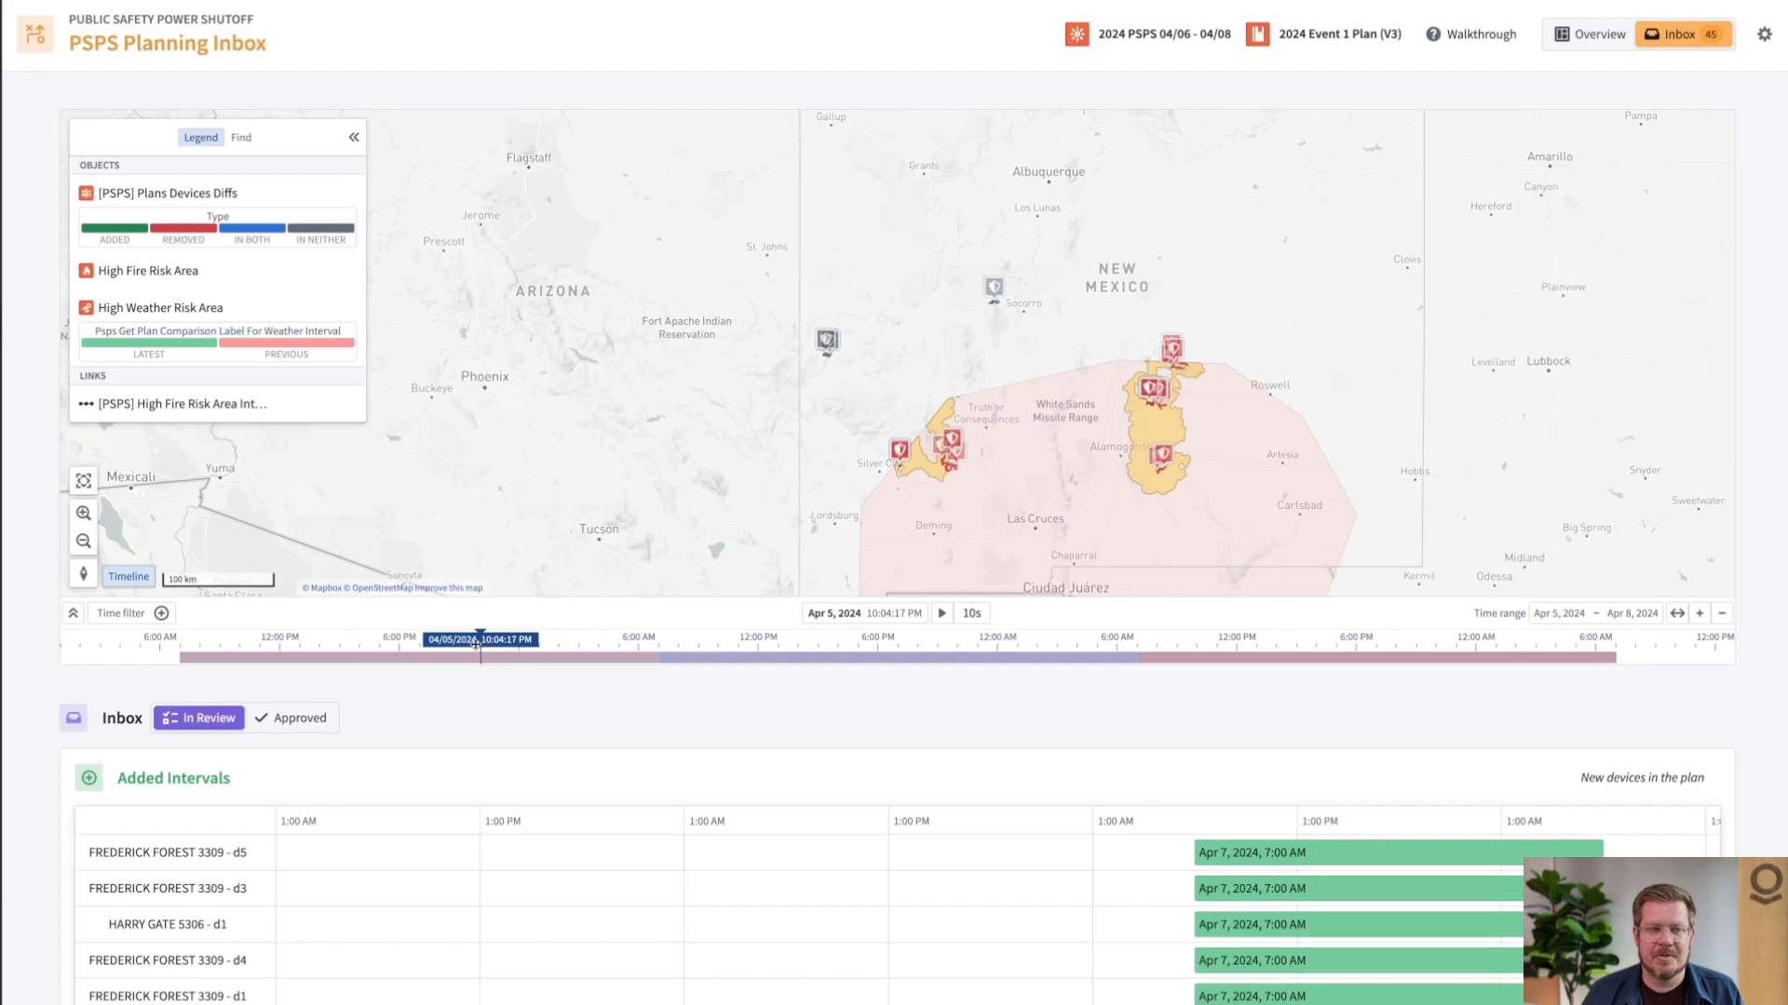
left_click_drag(479, 640, 746, 640)
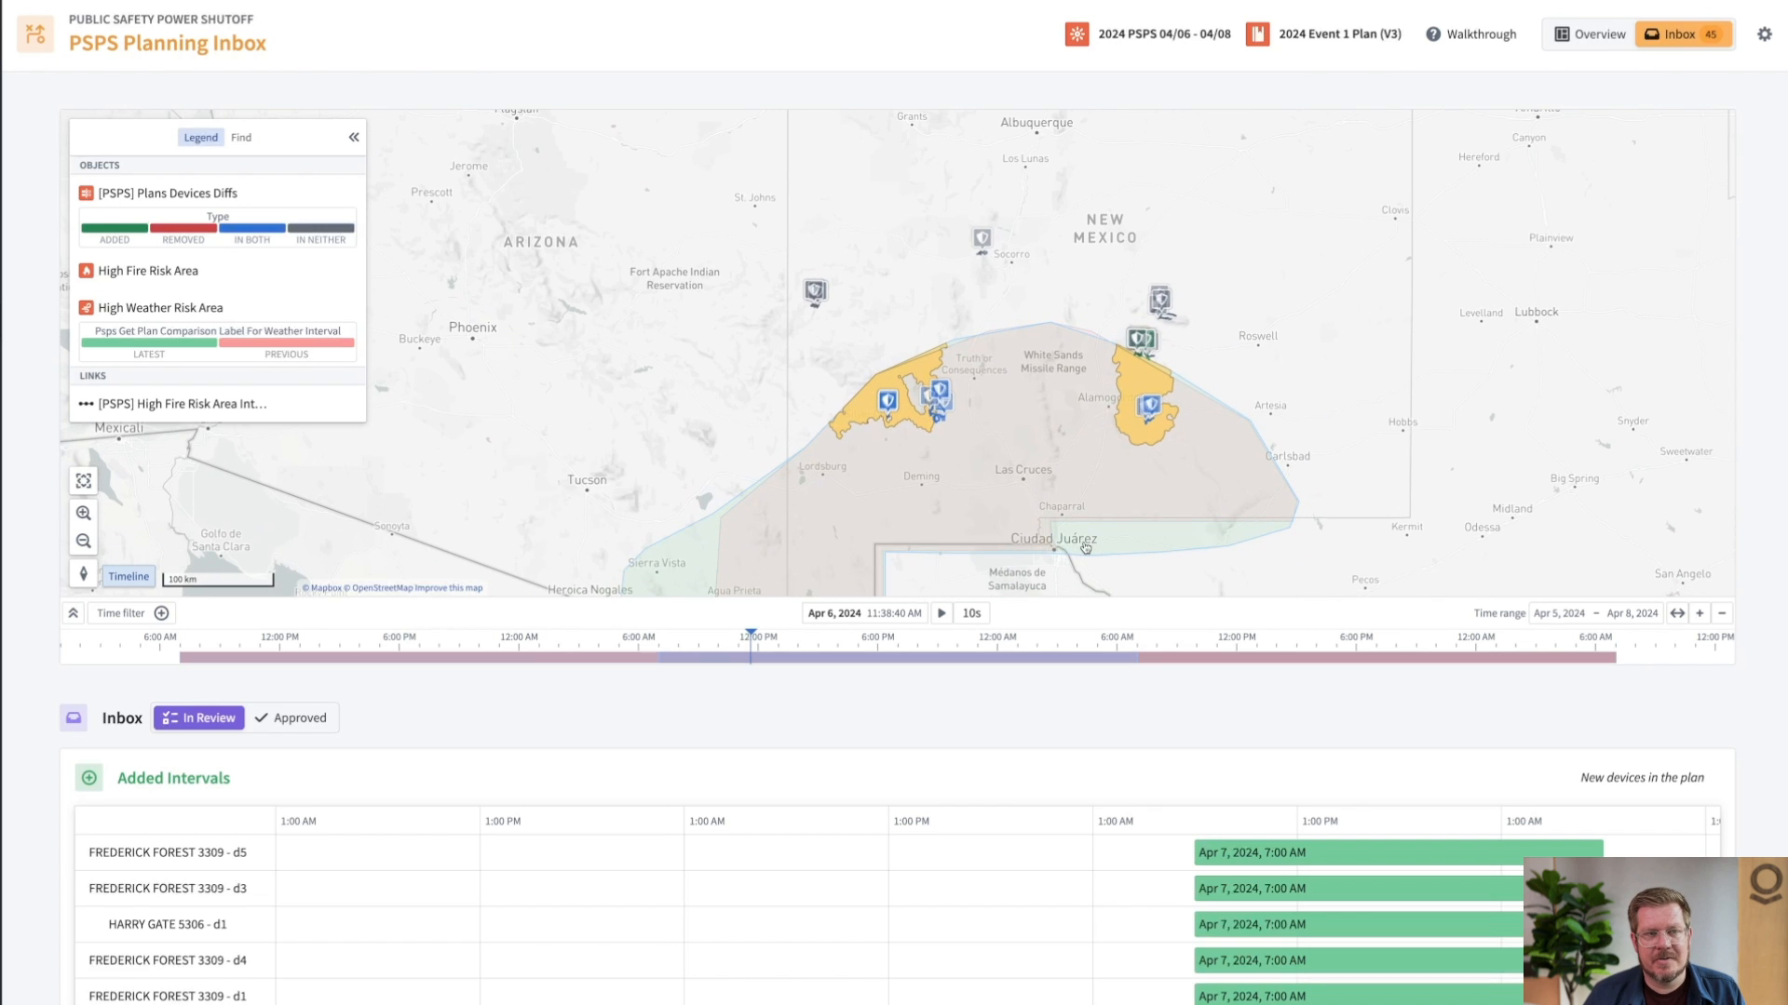
mouse_move(1004, 442)
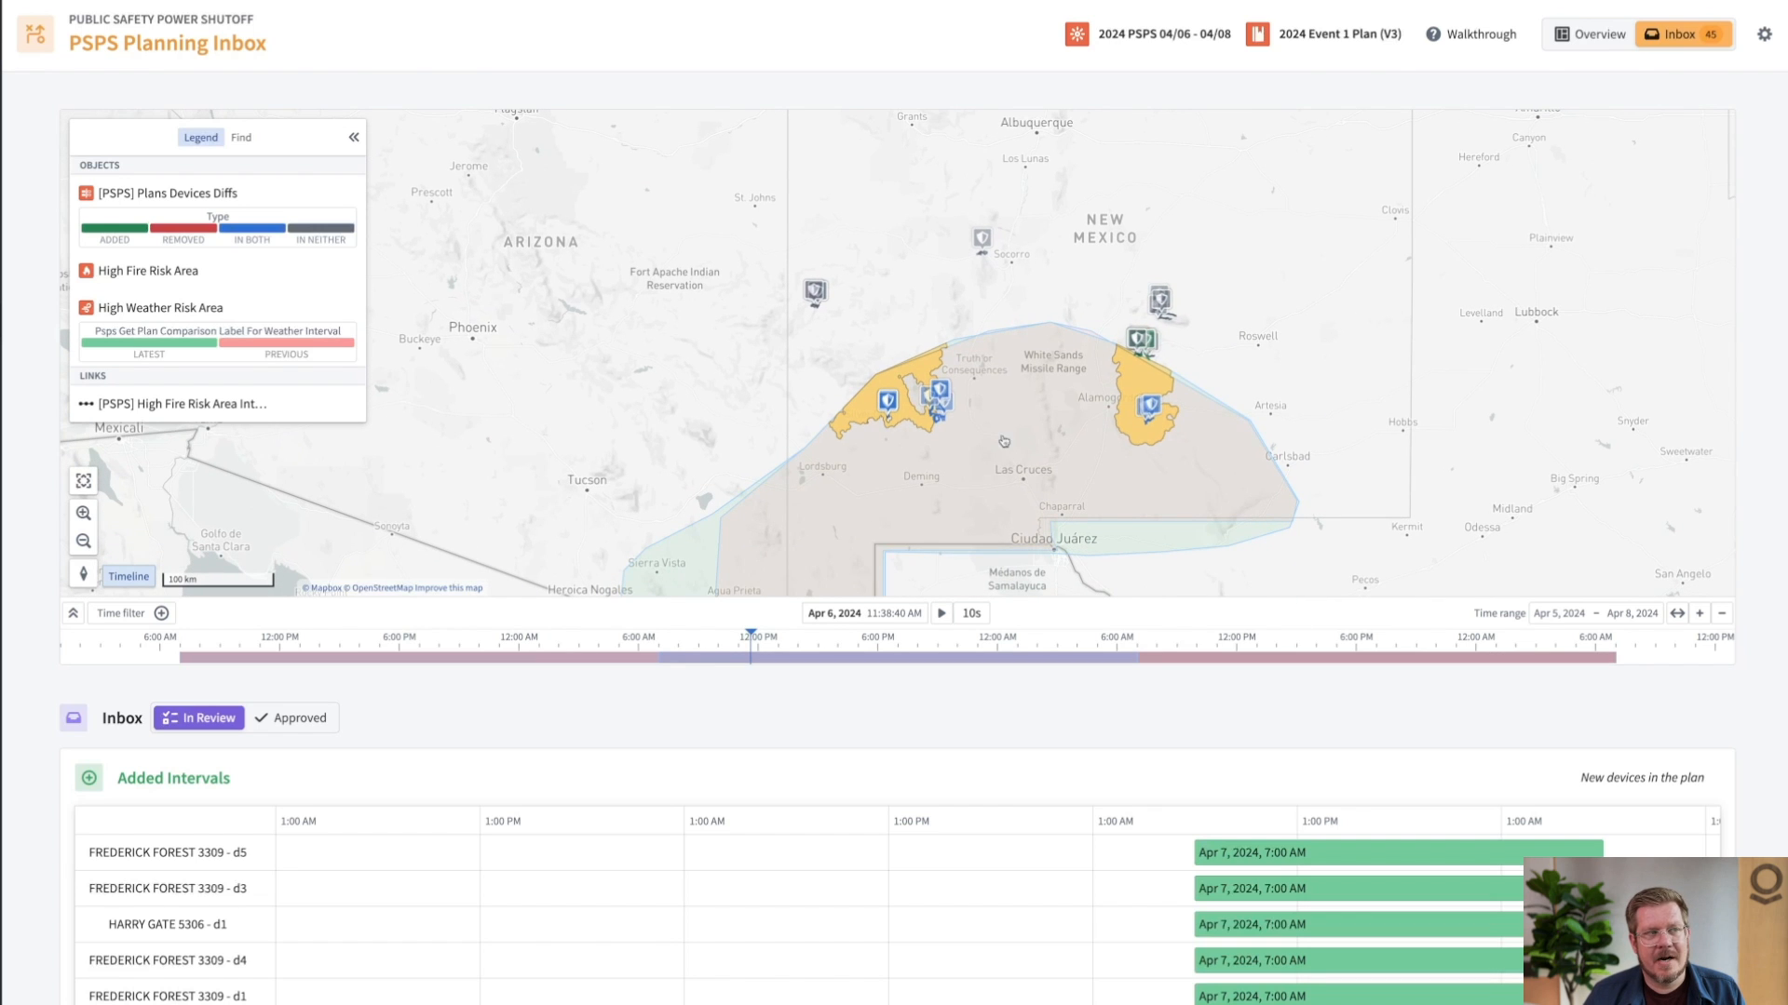
mouse_move(1024, 460)
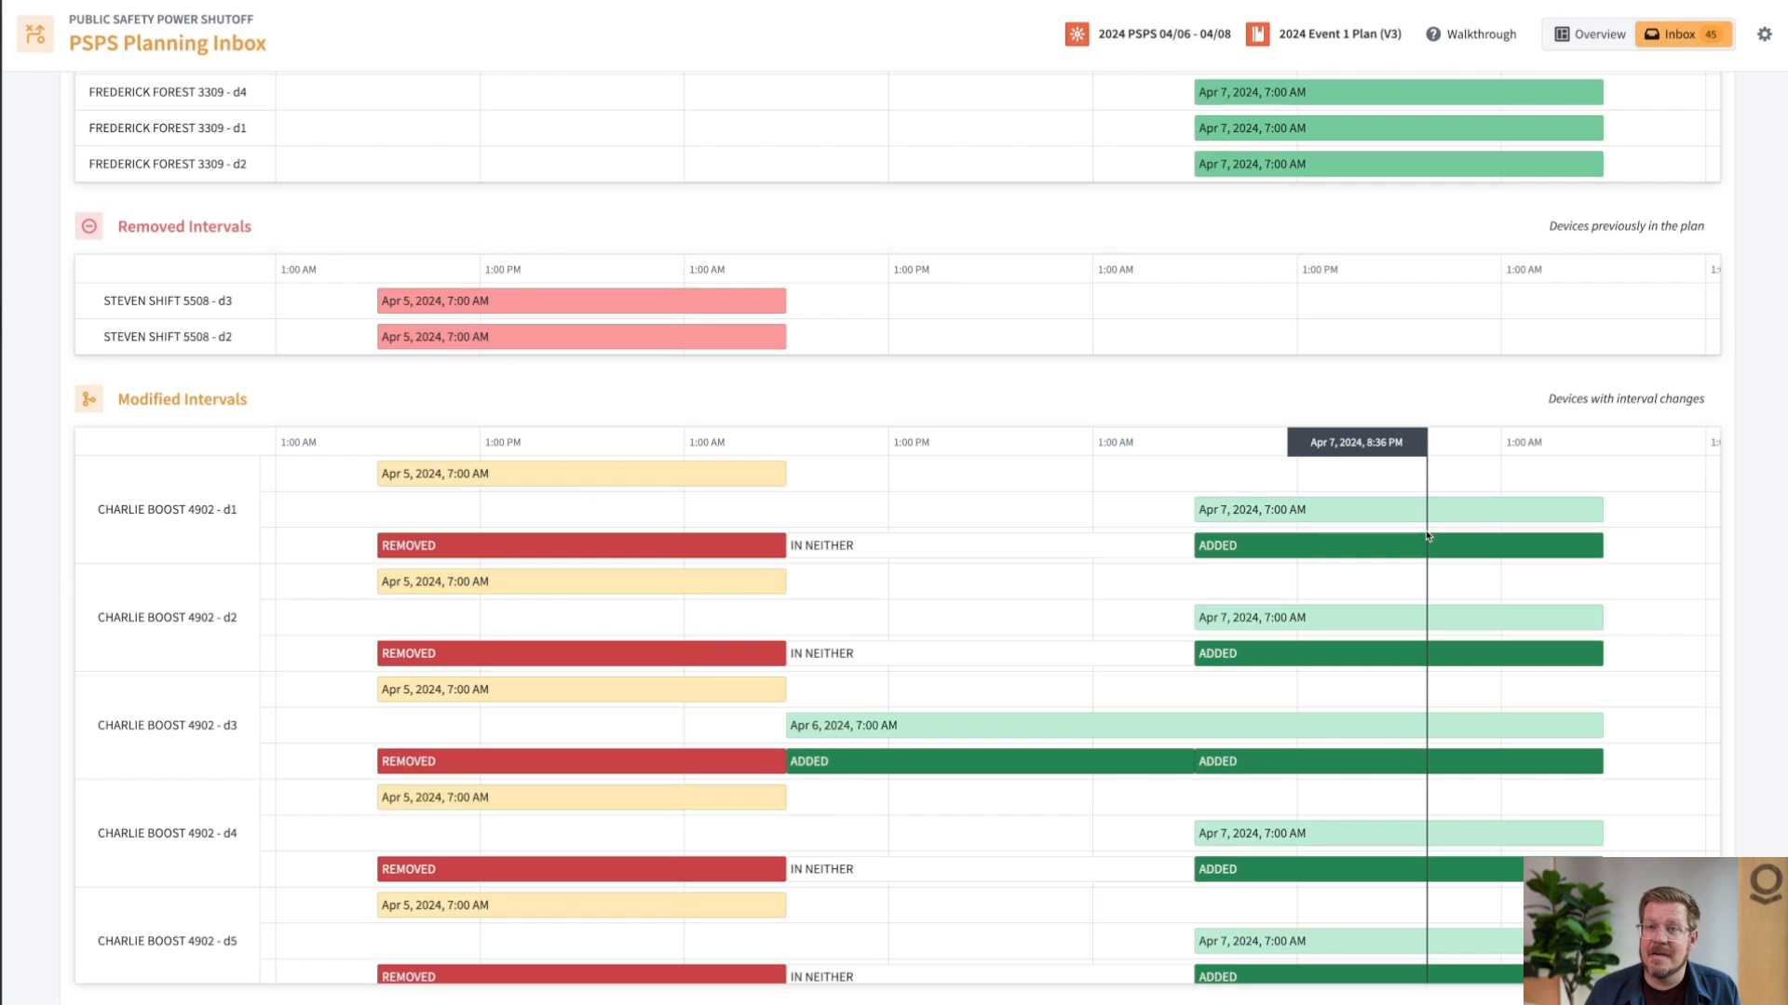
Step: Scroll down to the Steven Shift removed and Charlie Boost modified intervals
scroll("down", 3)
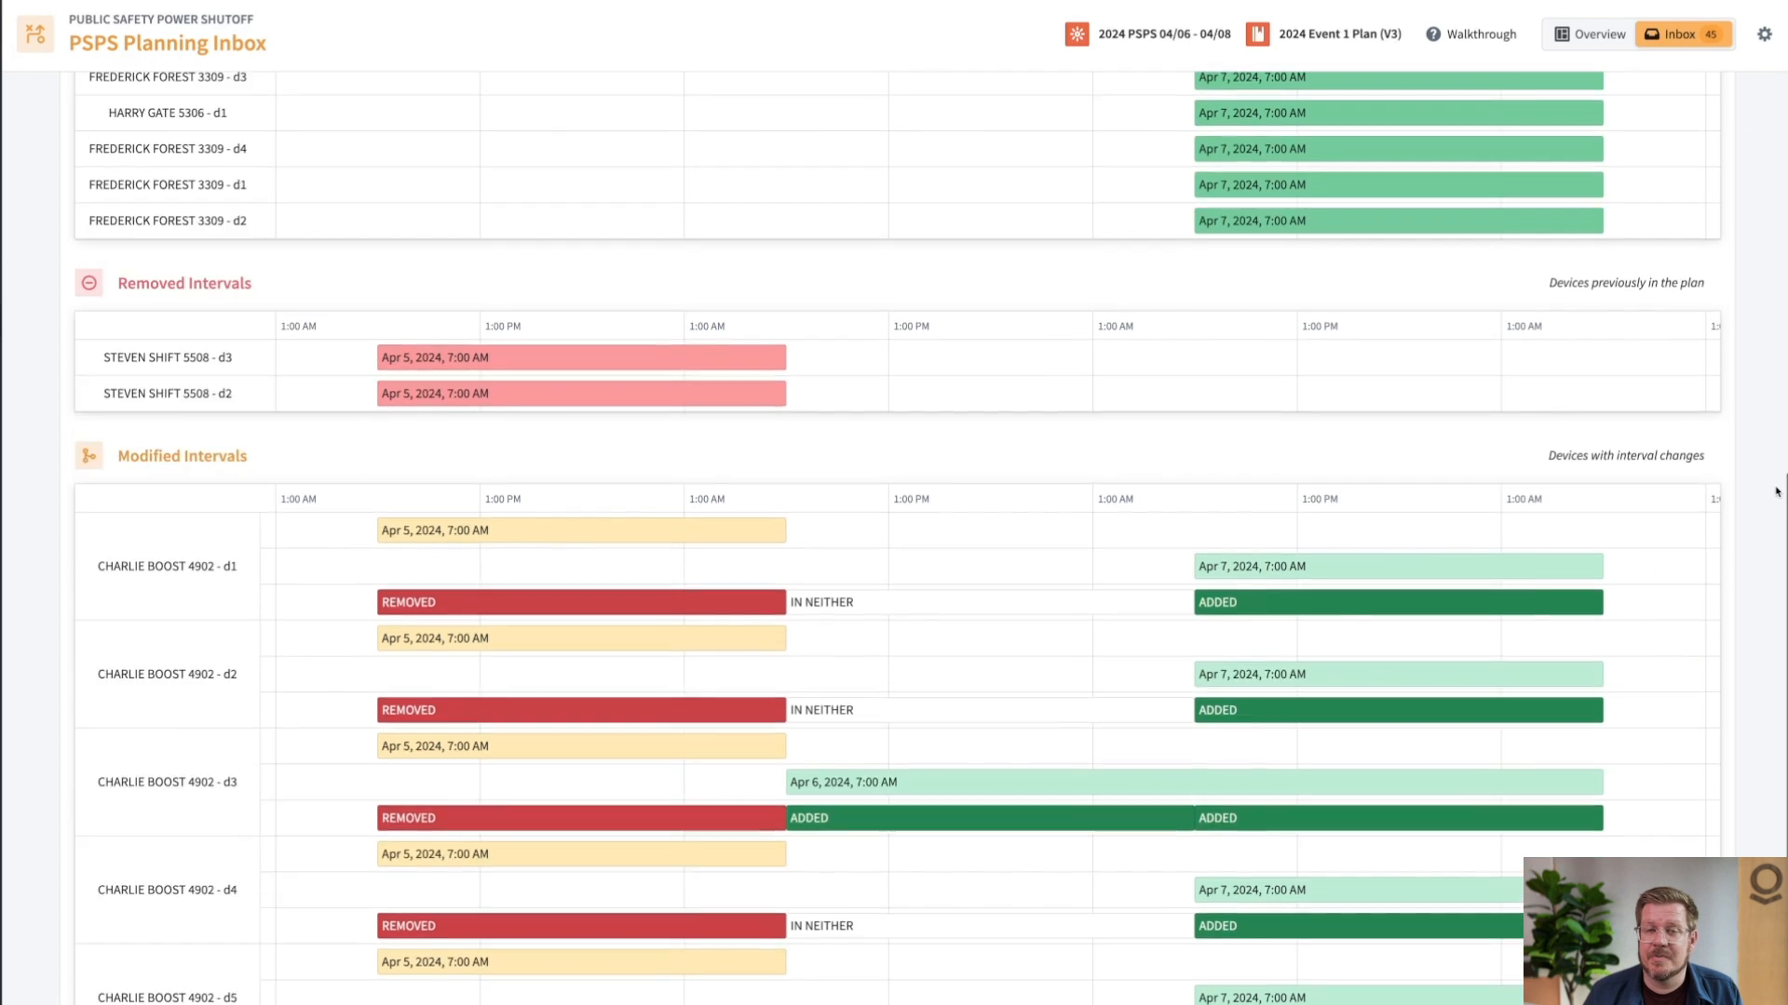